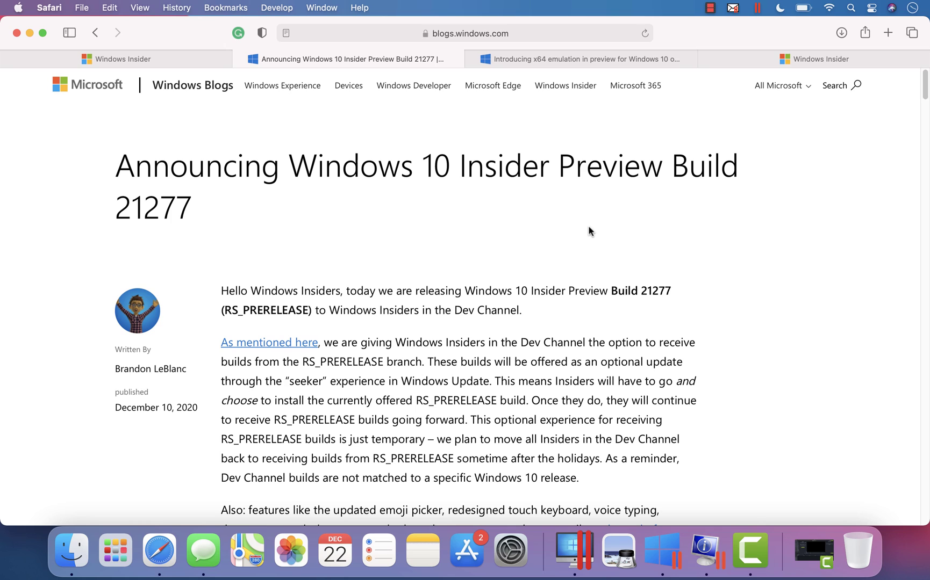
mouse_move(665, 538)
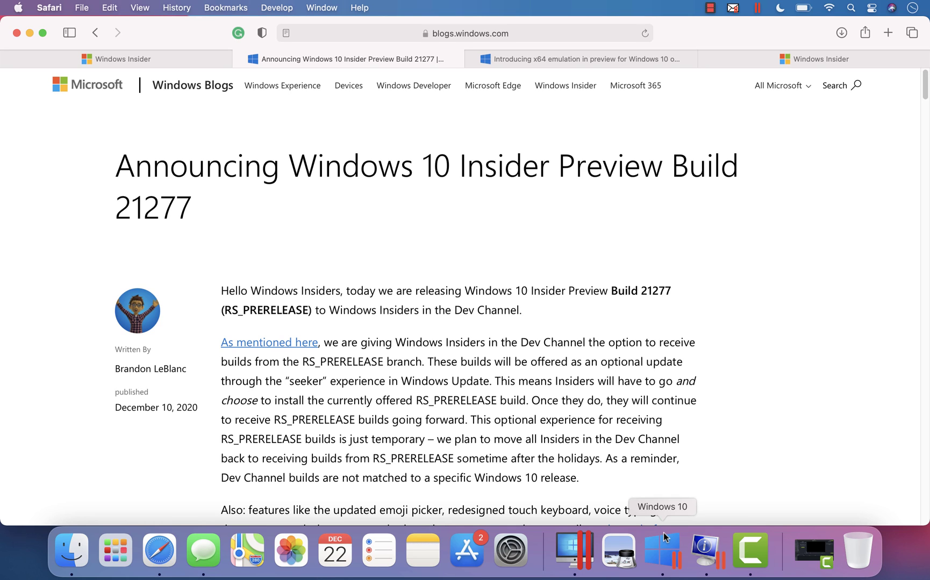
Switch to the Windows 10 VM showing System Information with Version 10.0.20231 Build 20231
left_click(658, 553)
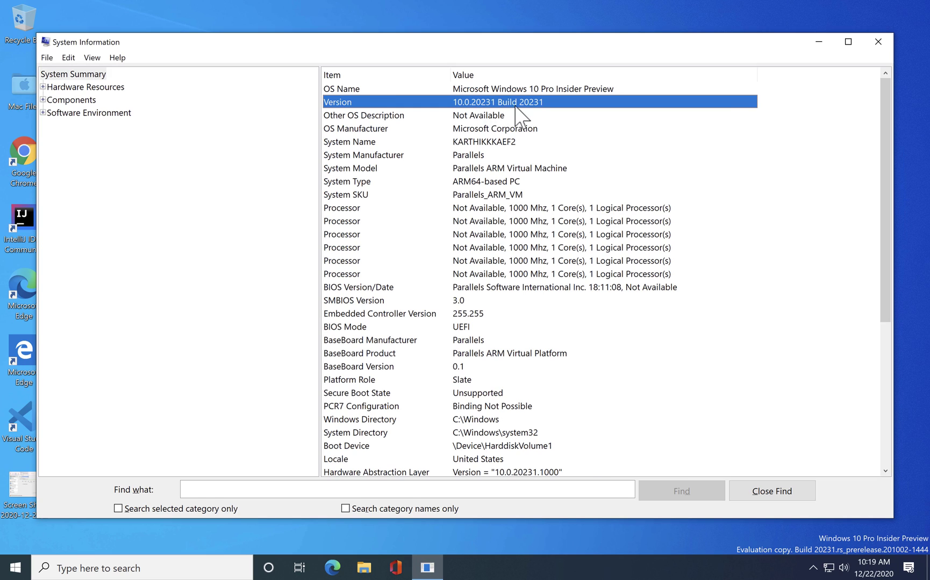
mouse_move(536, 117)
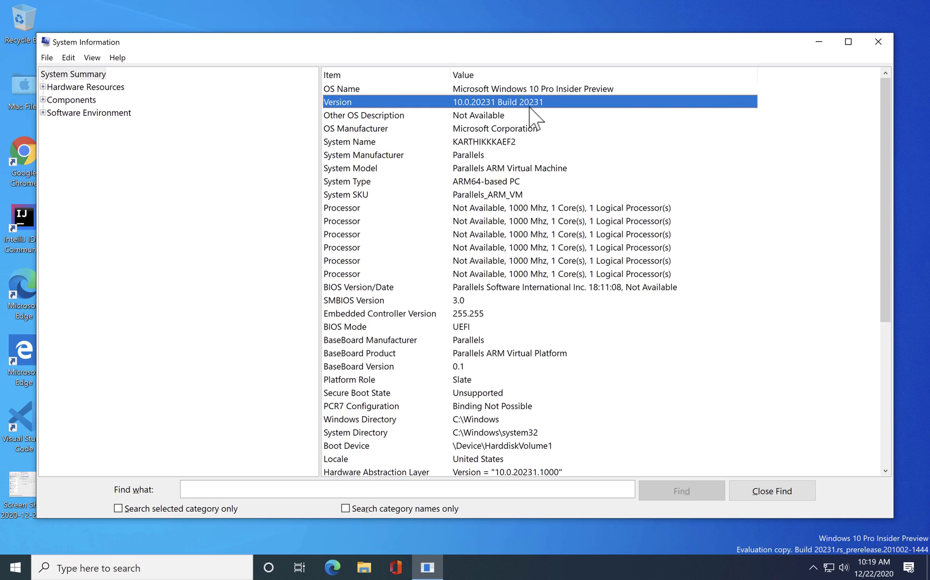
mouse_move(149, 460)
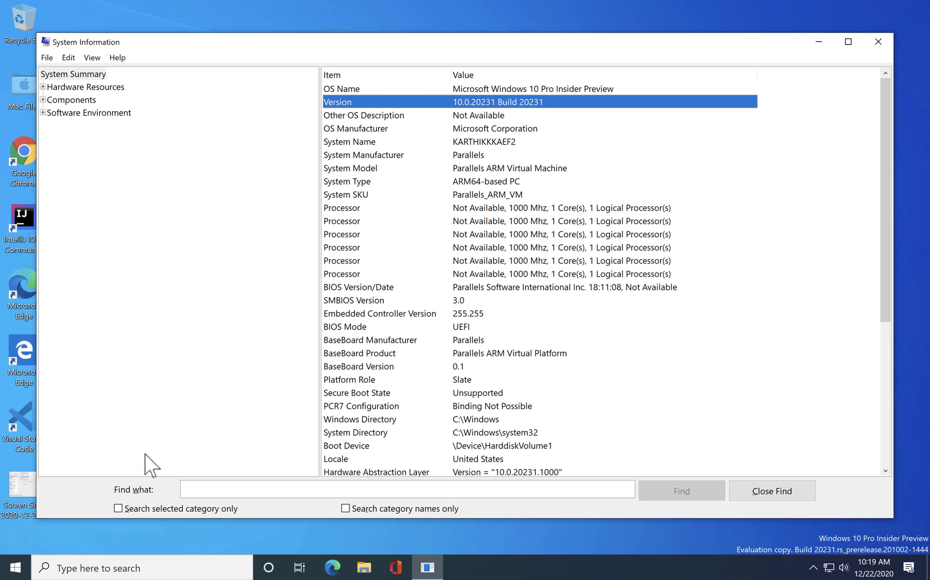
Search 'docker', run the Docker Desktop Installer from Downloads and dismiss the side-by-side configuration error
type("d")
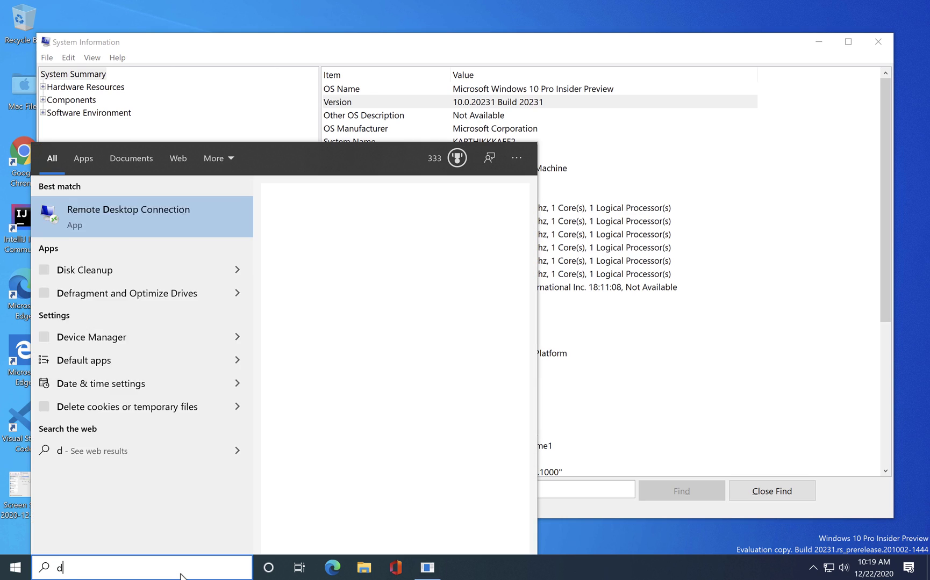
type("ocker (Mac)")
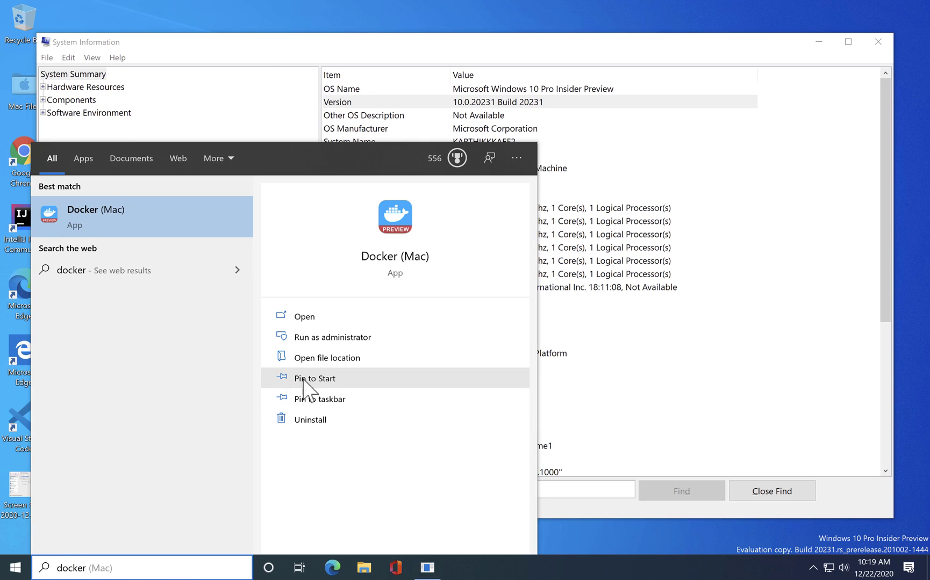
mouse_move(232, 502)
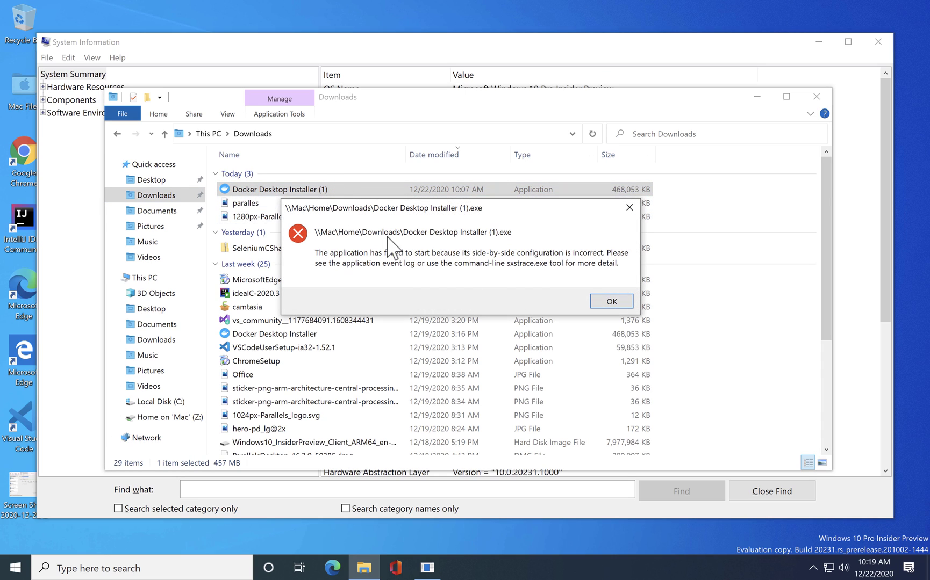
mouse_move(437, 285)
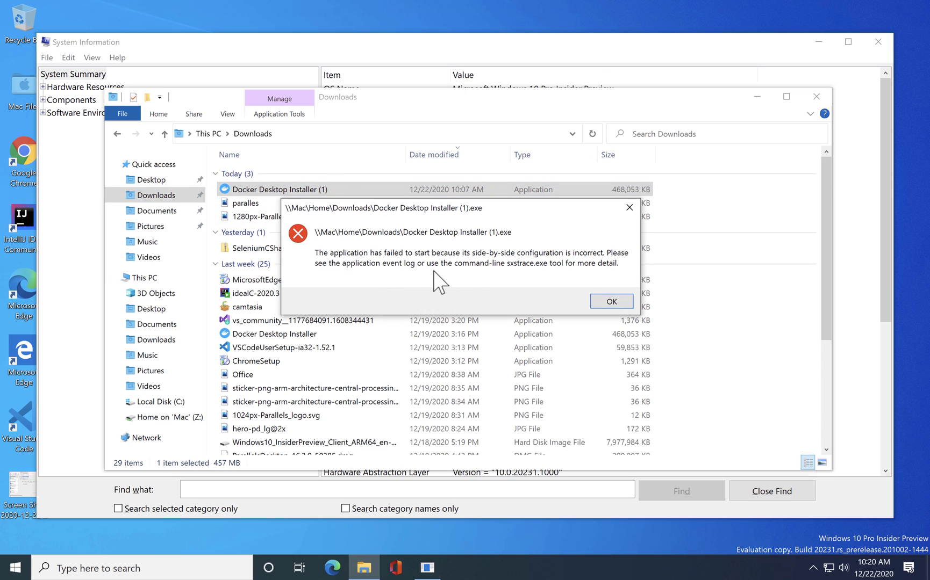
mouse_move(451, 274)
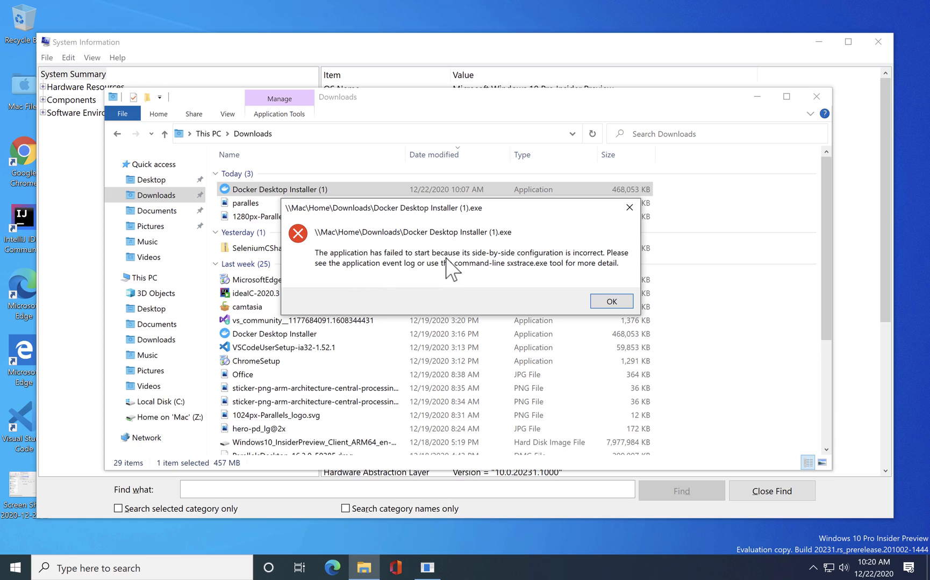
mouse_move(615, 276)
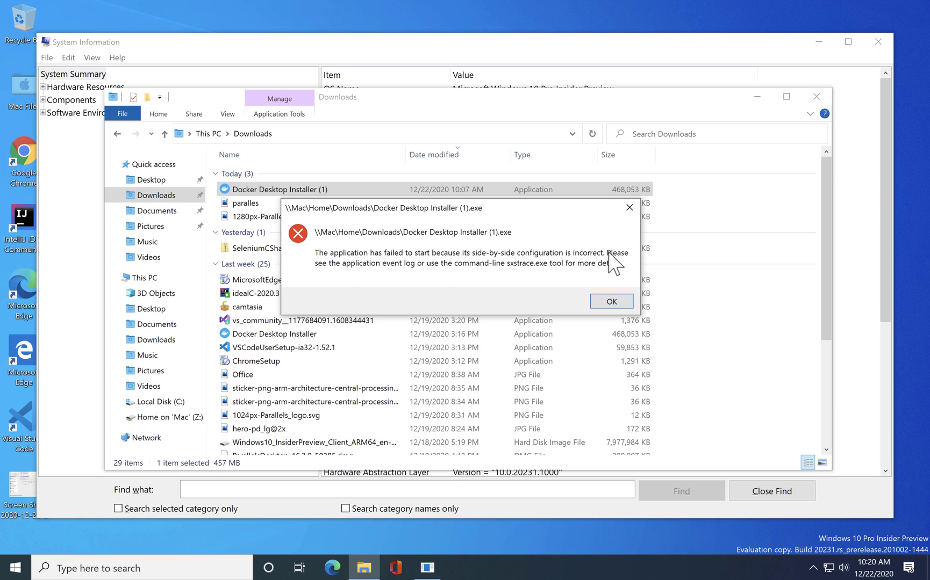
mouse_move(419, 286)
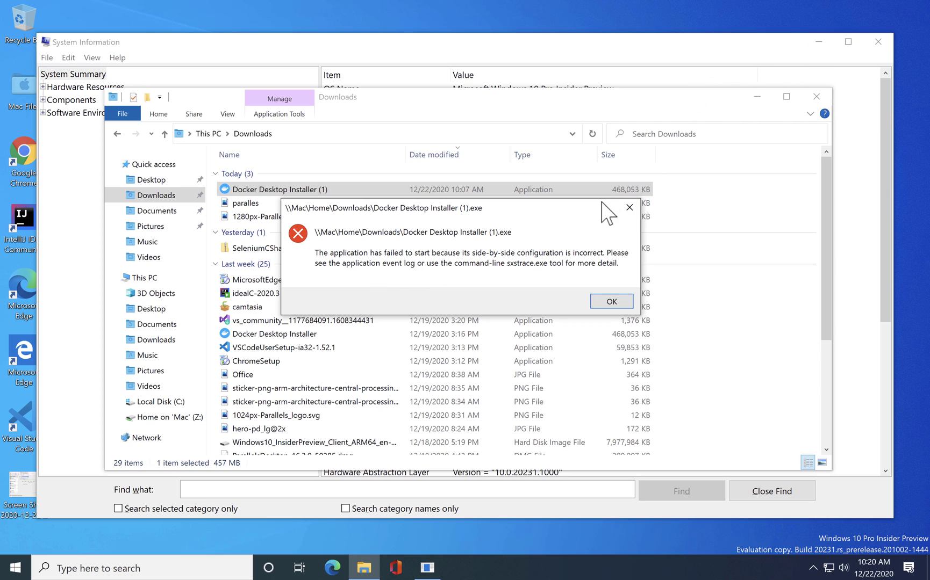
left_click(611, 301)
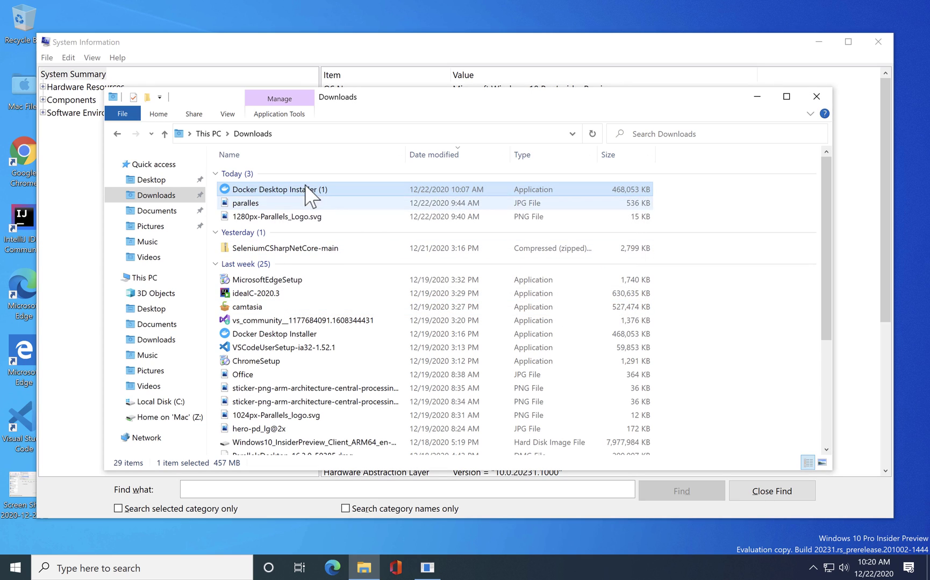
mouse_move(261, 314)
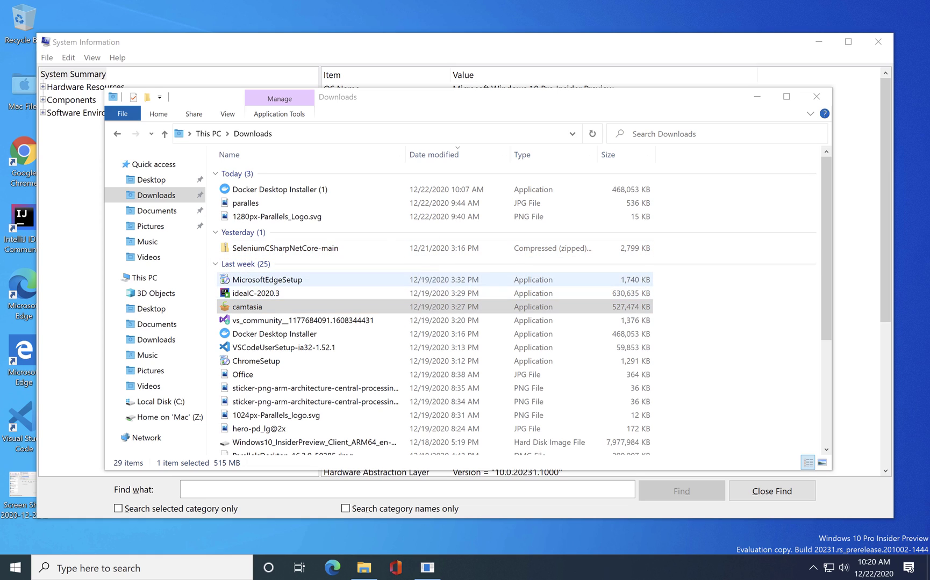
Run the camtasia installer from Downloads and dismiss its 64-bit OS required error
double_click(246, 306)
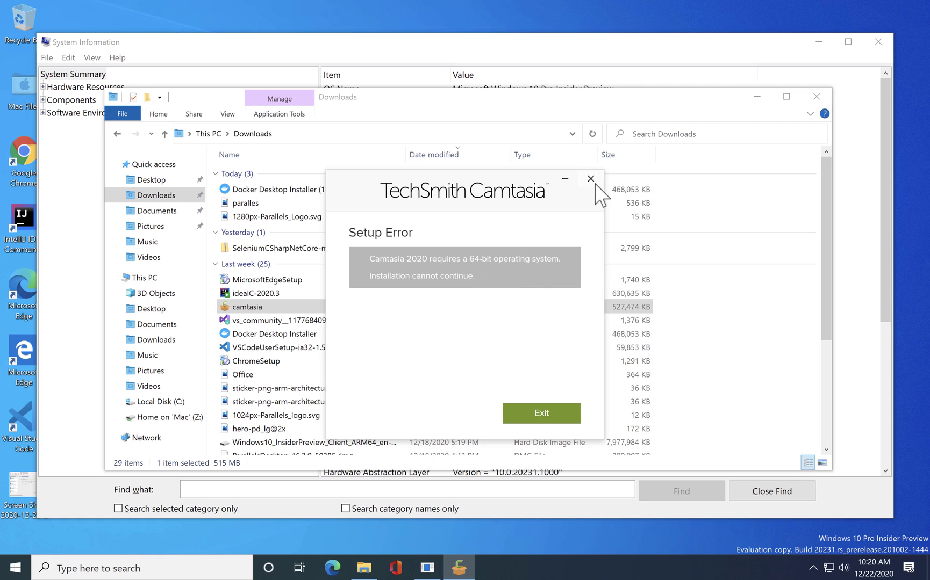
left_click(589, 179)
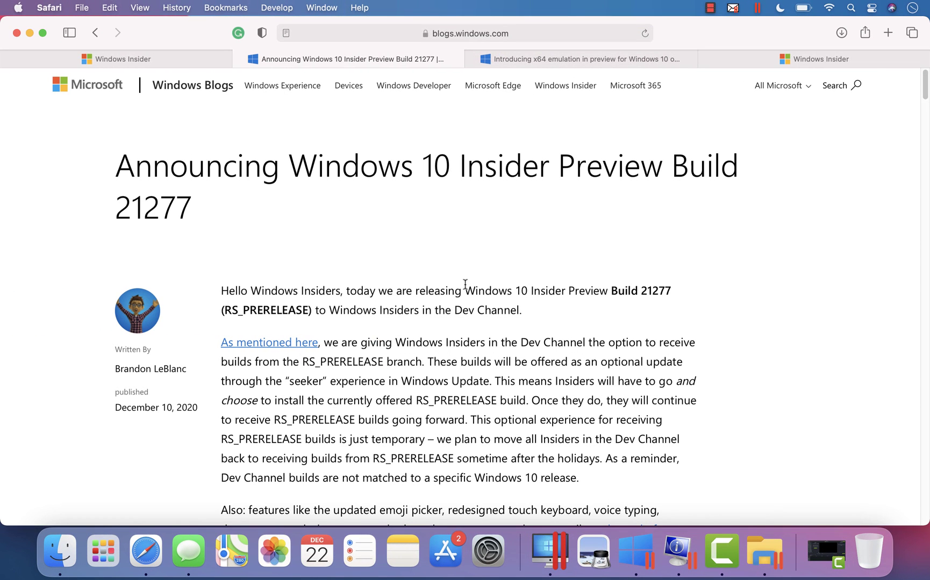
View the Safari article on x64 emulation for ARM64, highlighting the intro text through Windows Insiders
scroll("down", 3)
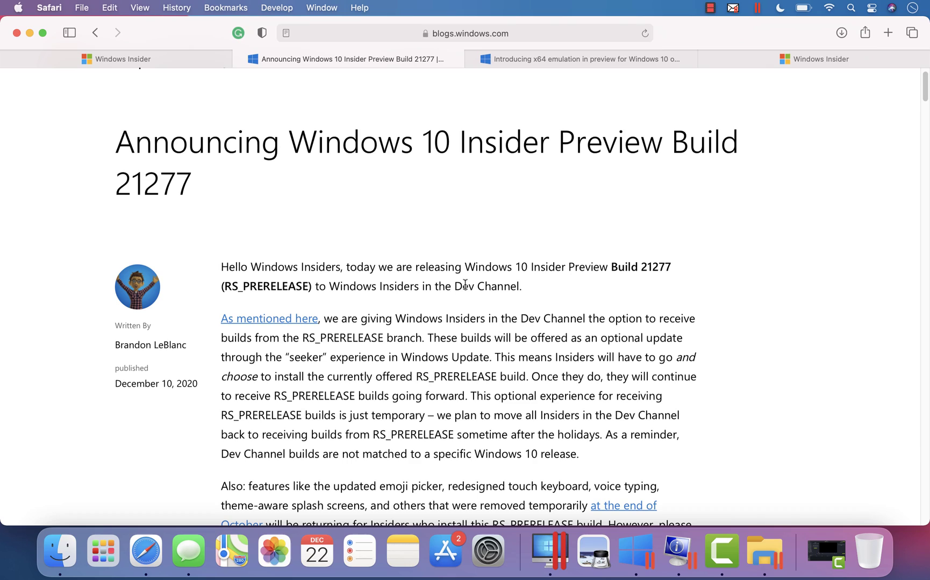
mouse_move(616, 147)
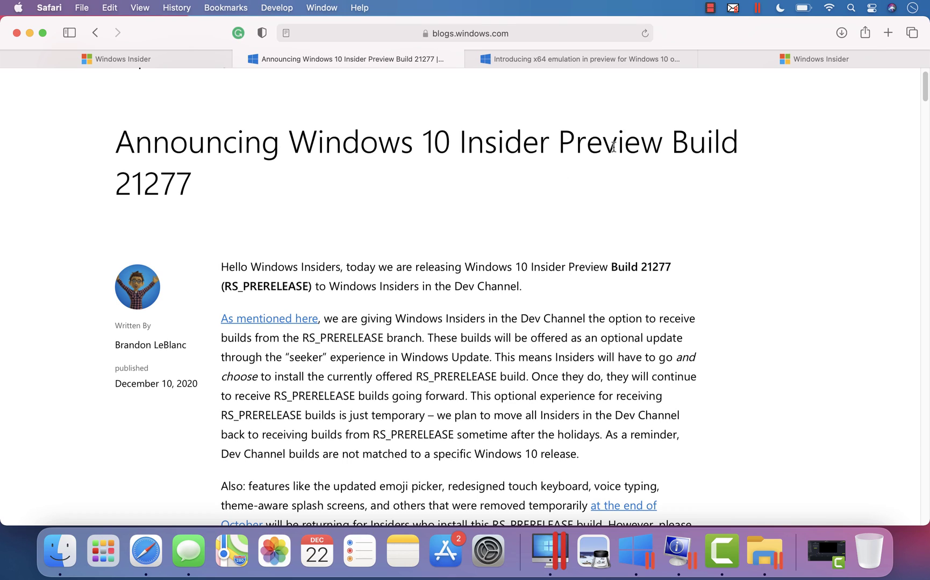
mouse_move(548, 88)
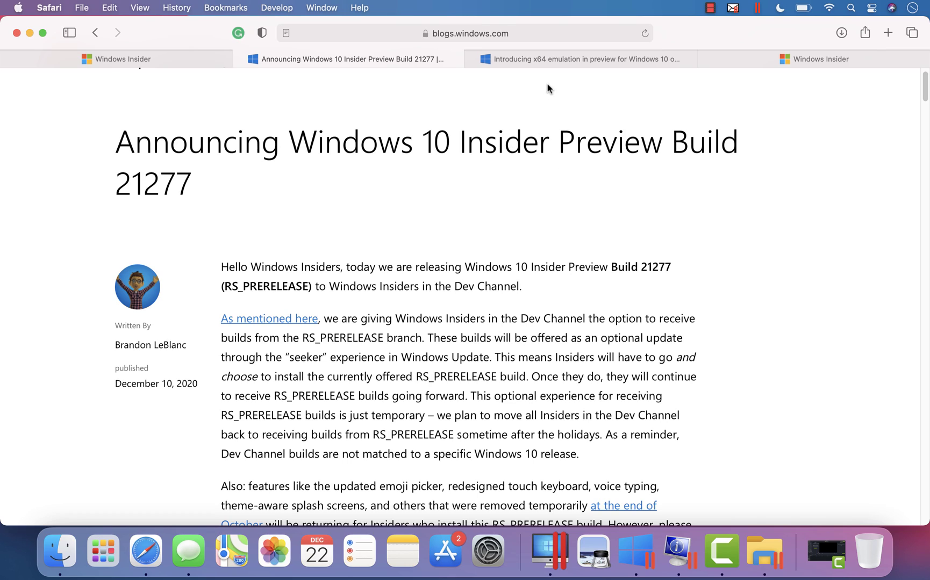
left_click(587, 59)
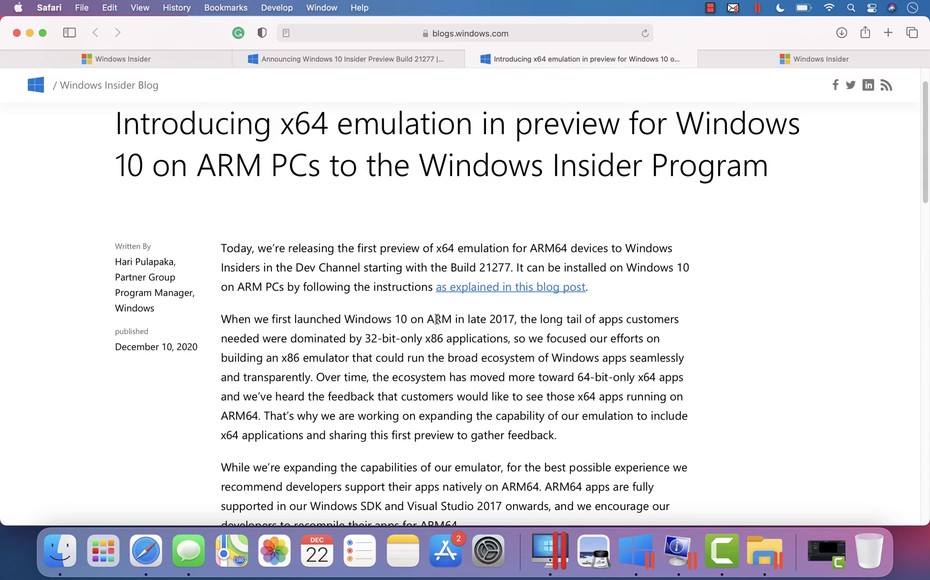
mouse_move(466, 244)
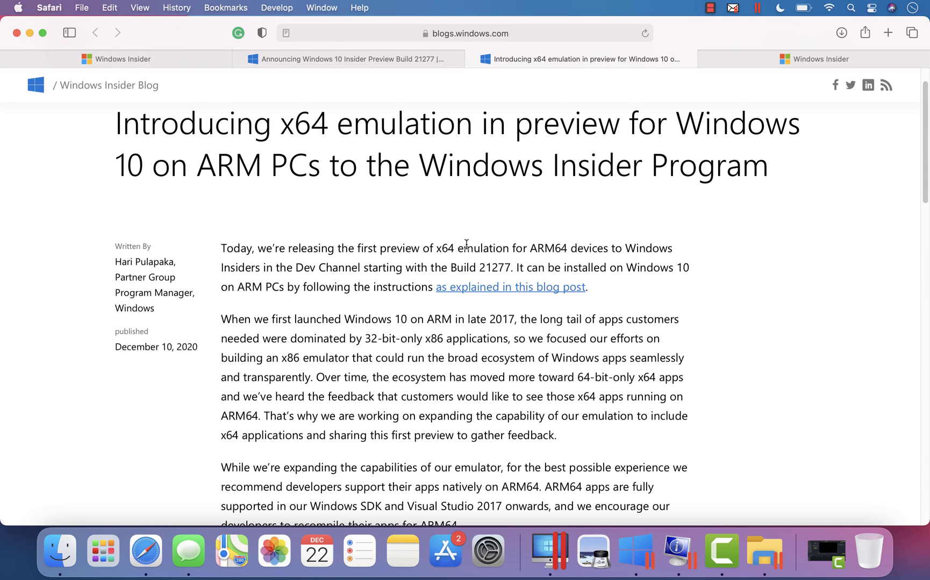
left_click_drag(434, 248, 567, 248)
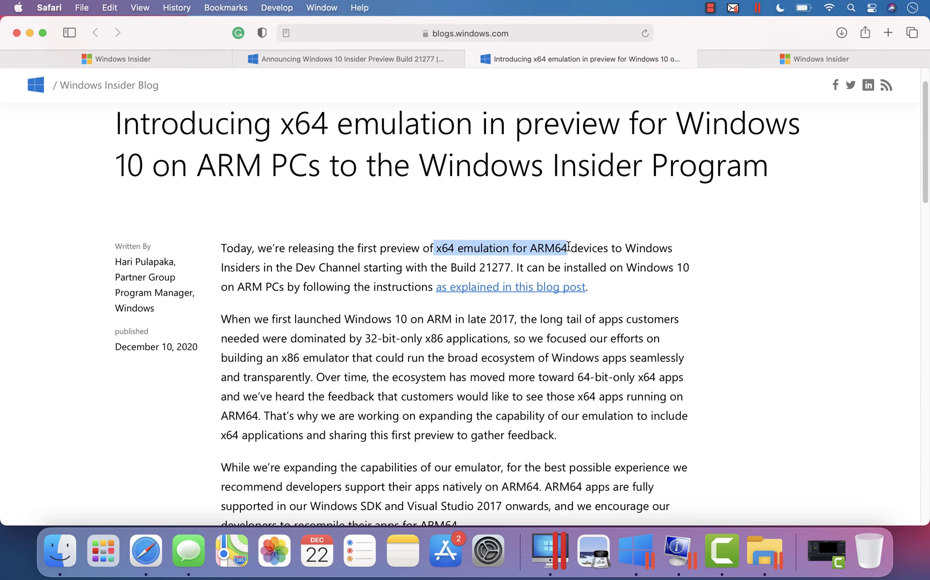
left_click_drag(567, 246, 270, 266)
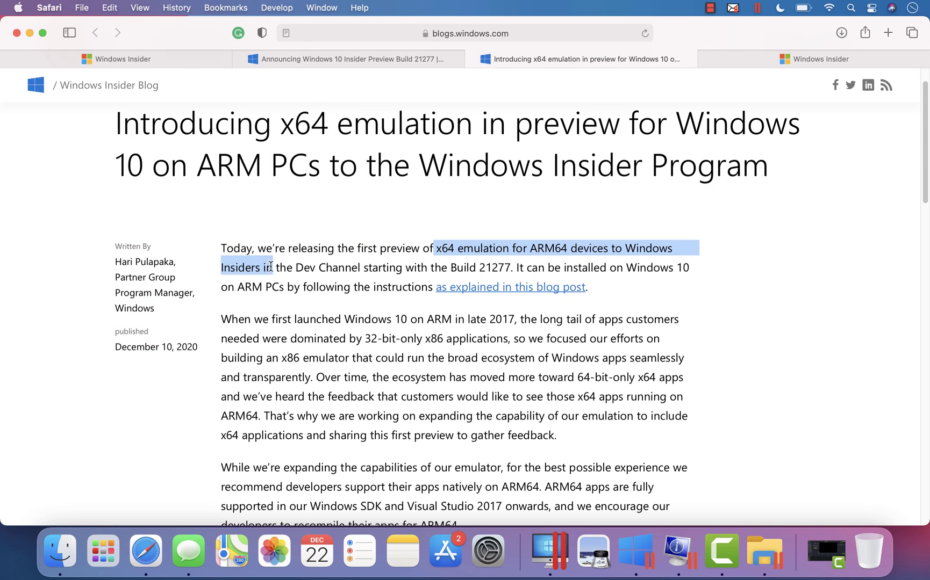
left_click(392, 268)
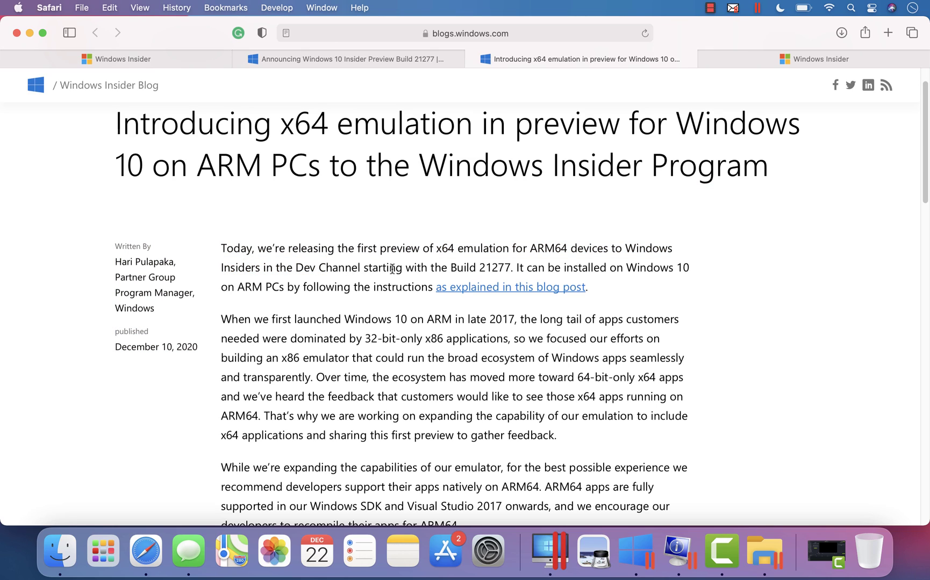
double_click(494, 267)
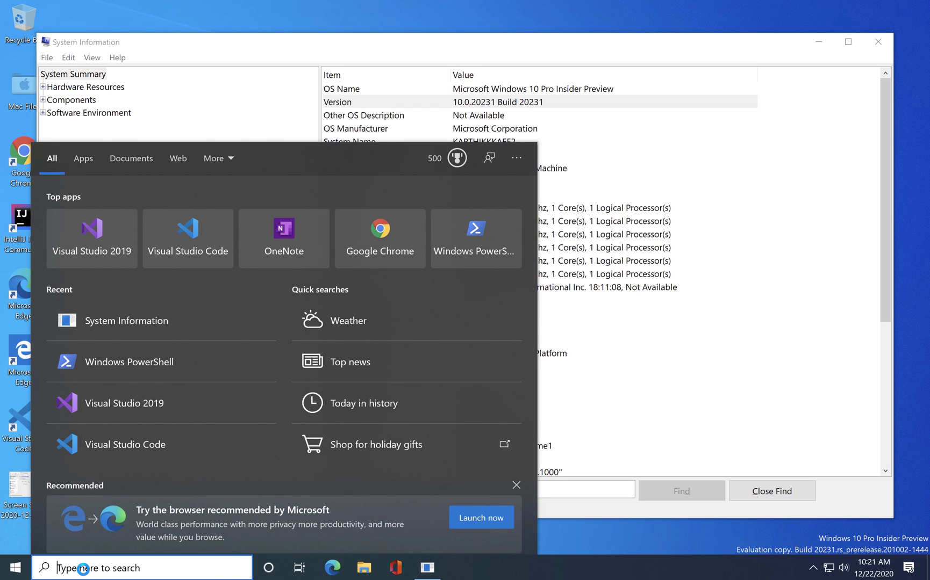
In Update & Security > Windows Insider Program, choose the Dev Channel instead of Beta
type("update")
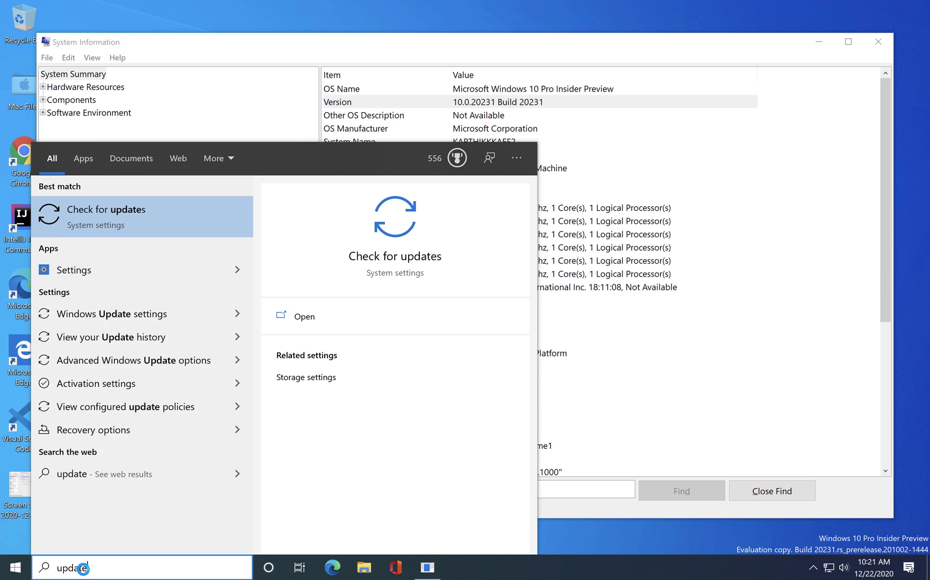
left_click(105, 210)
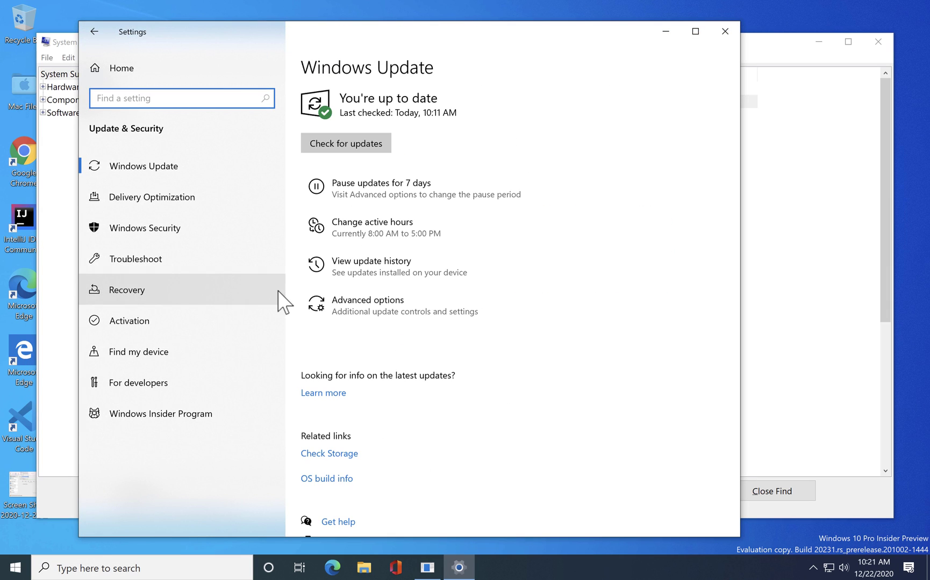
left_click(161, 414)
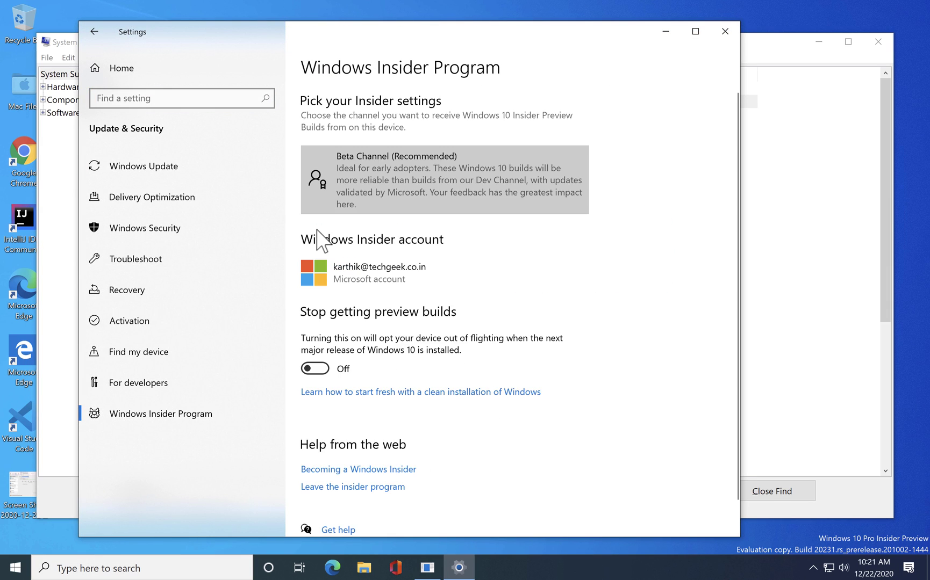
left_click(444, 180)
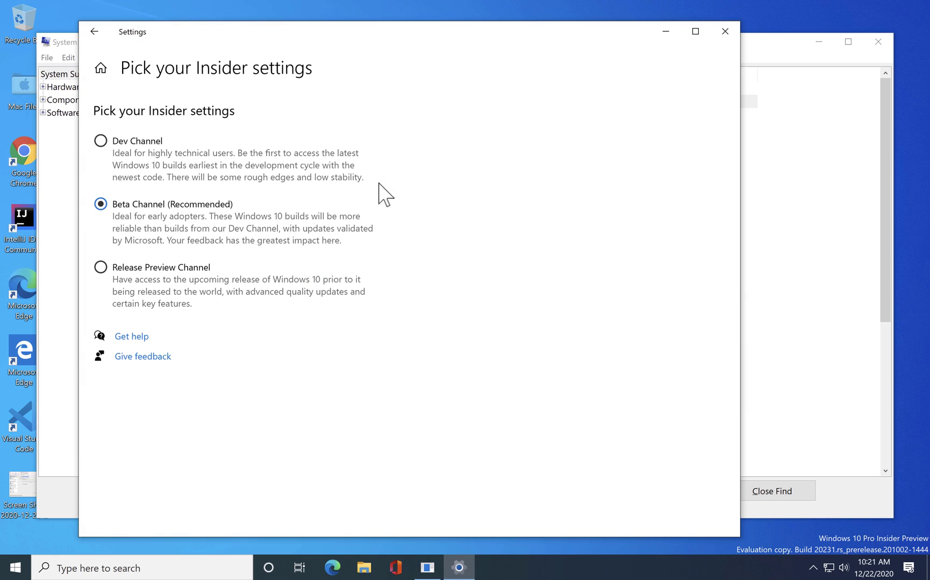
left_click(100, 141)
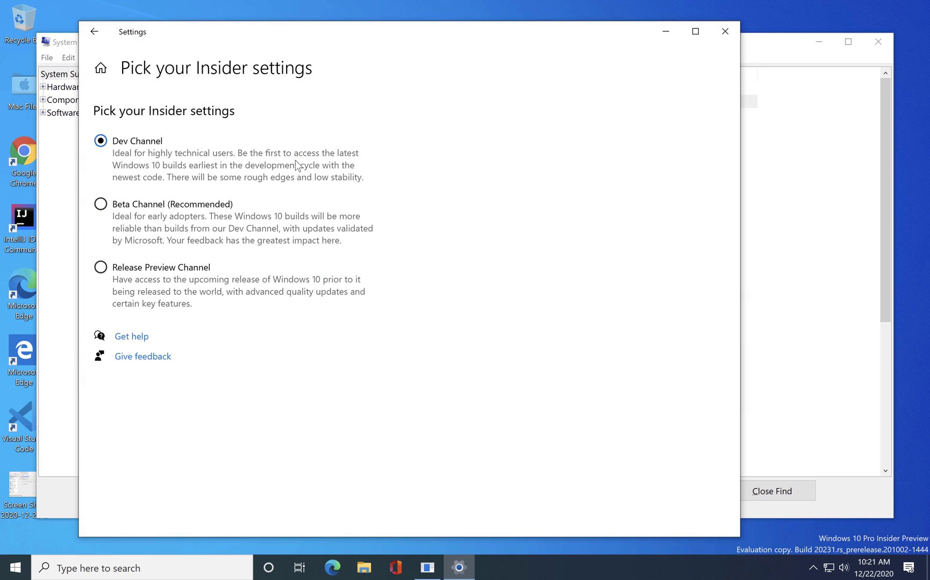
mouse_move(95, 33)
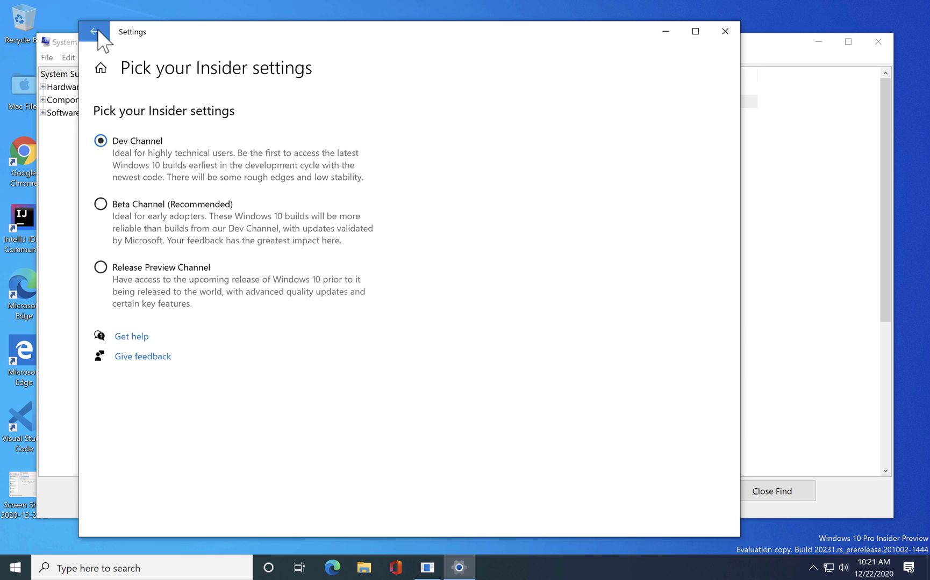
left_click(97, 30)
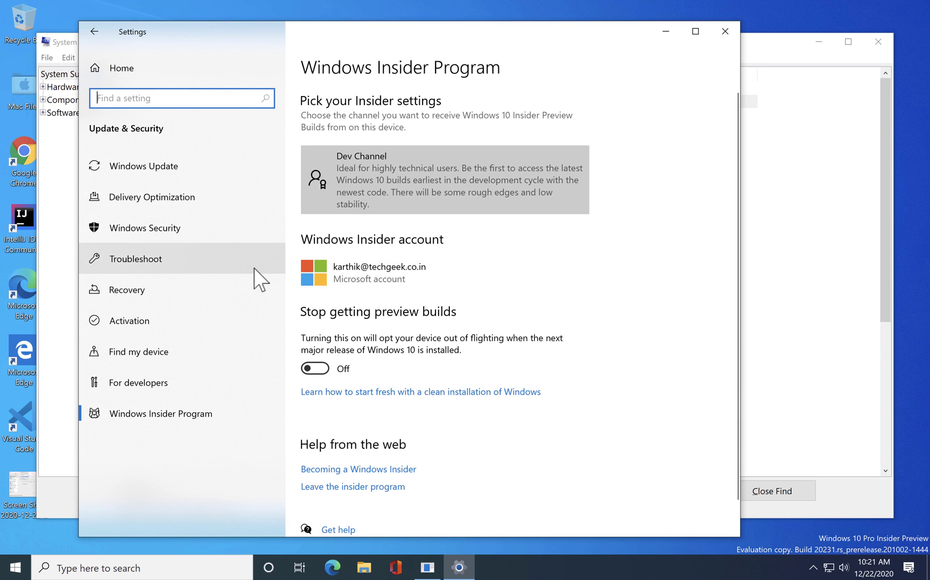
mouse_move(175, 176)
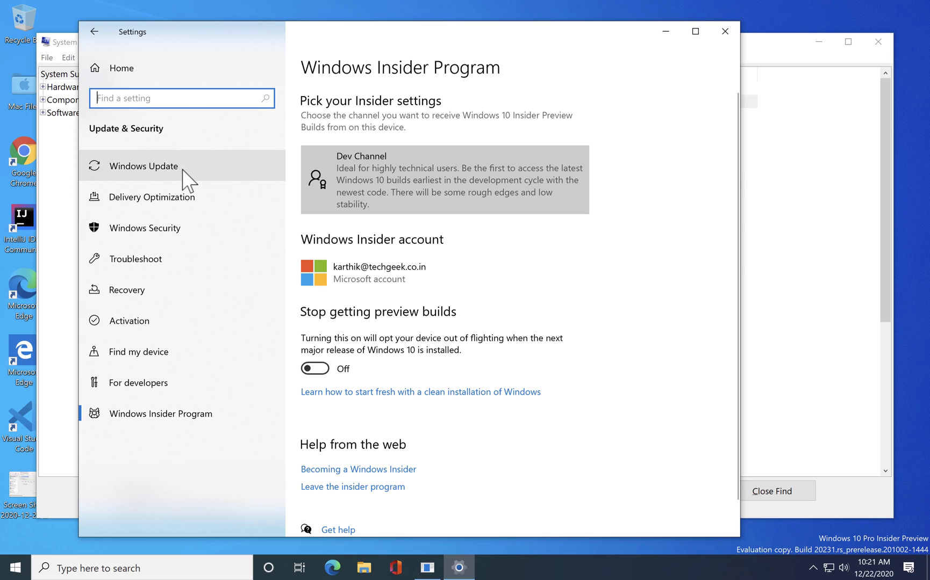
Start downloading Windows 10 Insider Preview 21277.1000 (rs_prerelease) from Windows Update
left_click(143, 166)
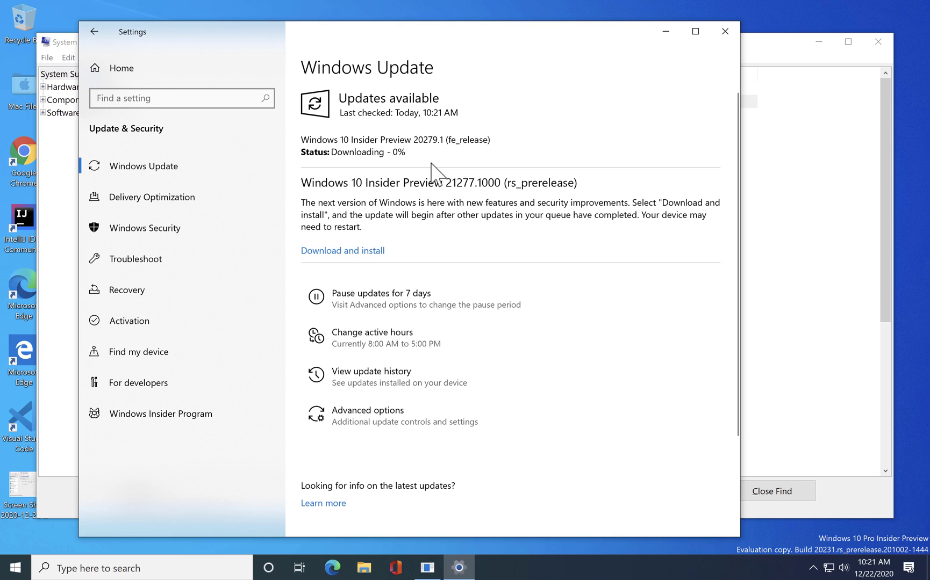
mouse_move(441, 157)
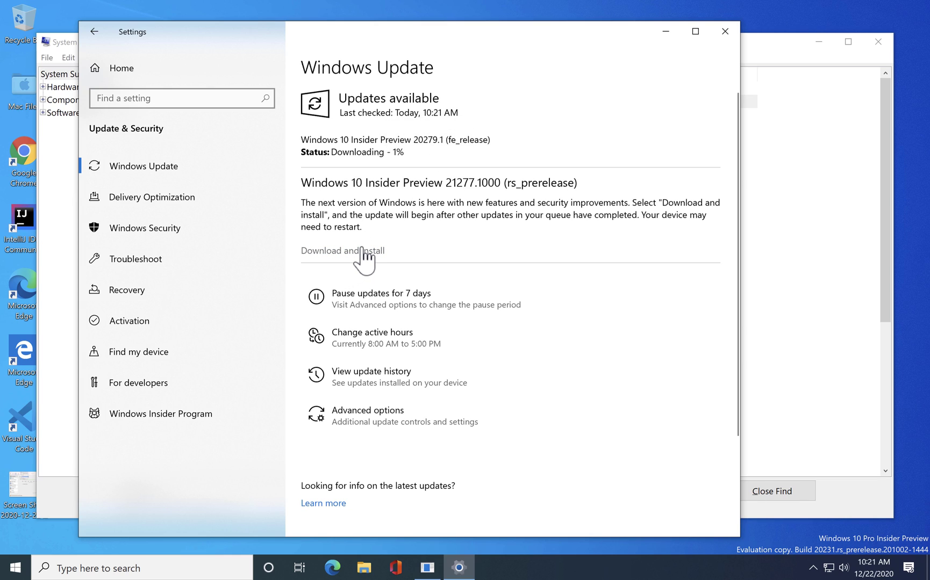
left_click(344, 250)
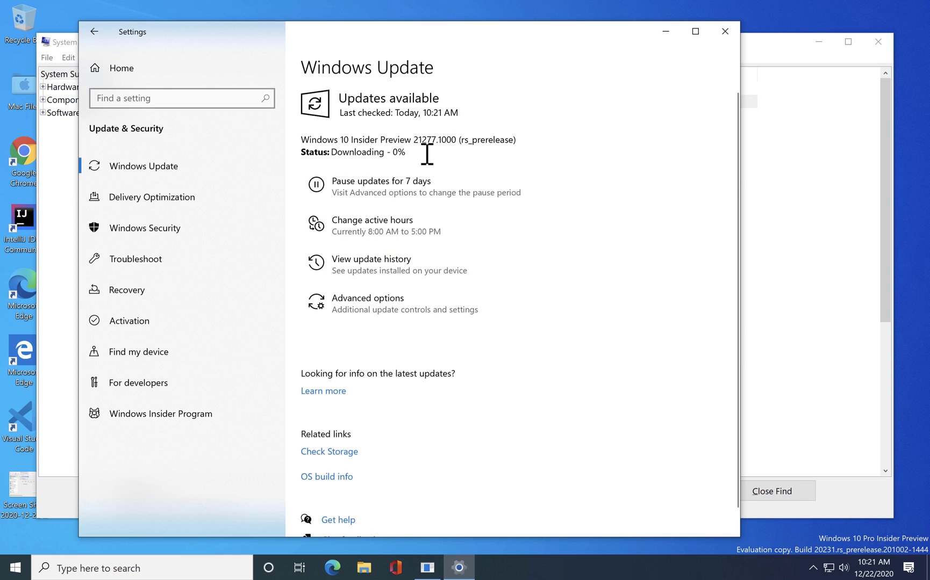
mouse_move(443, 142)
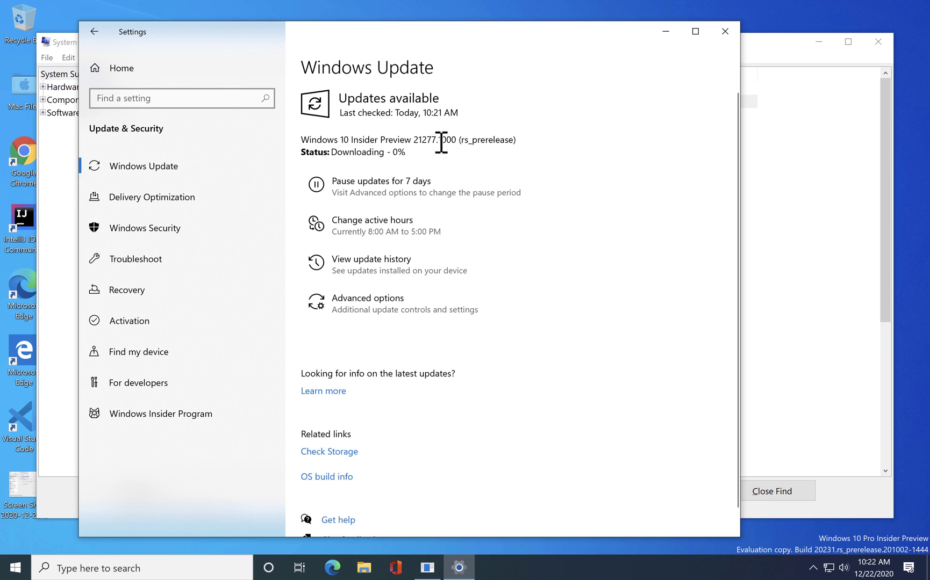
mouse_move(424, 150)
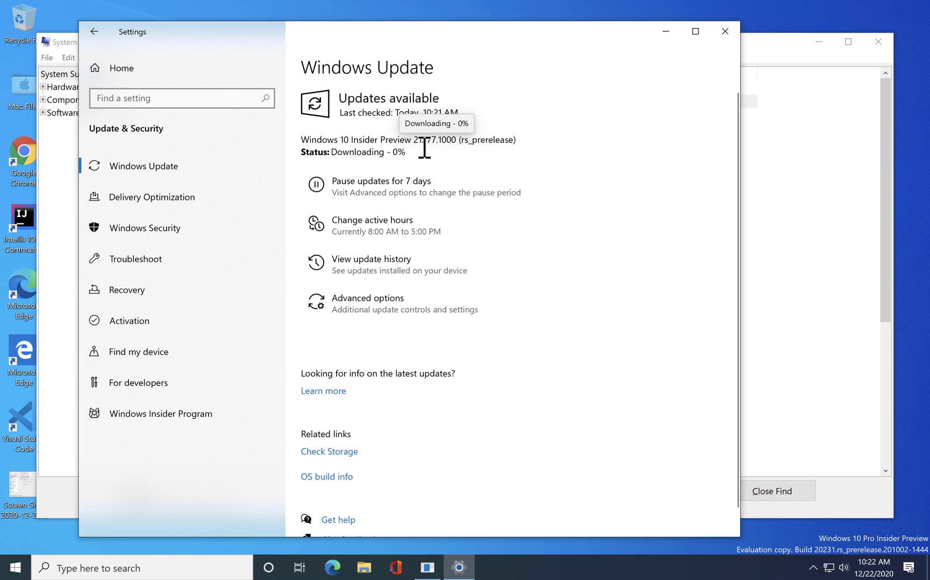
mouse_move(421, 203)
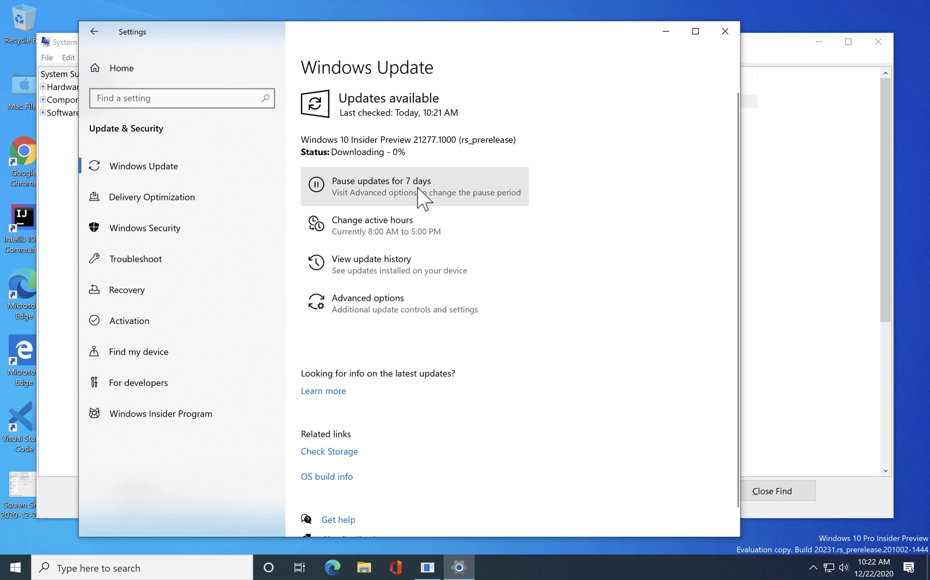
mouse_move(450, 168)
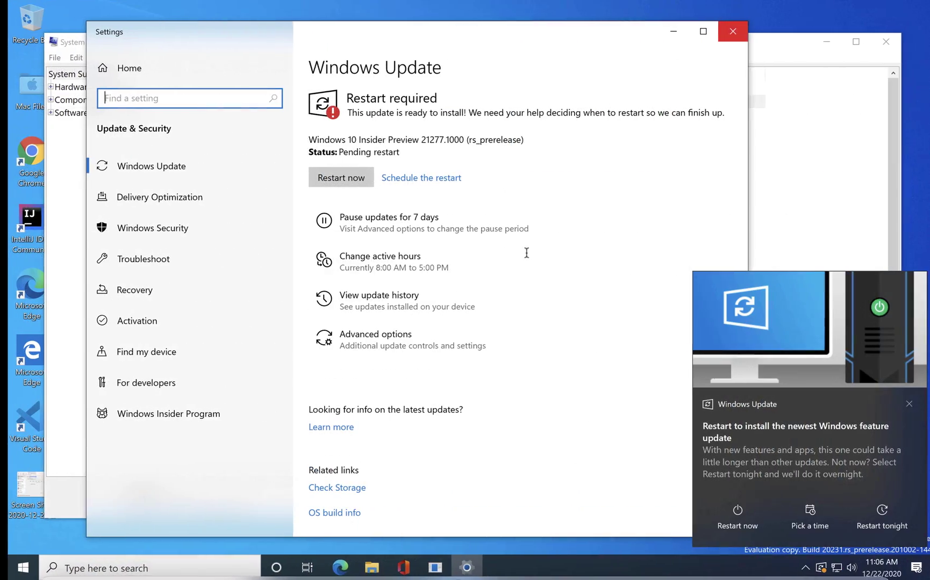
mouse_move(530, 266)
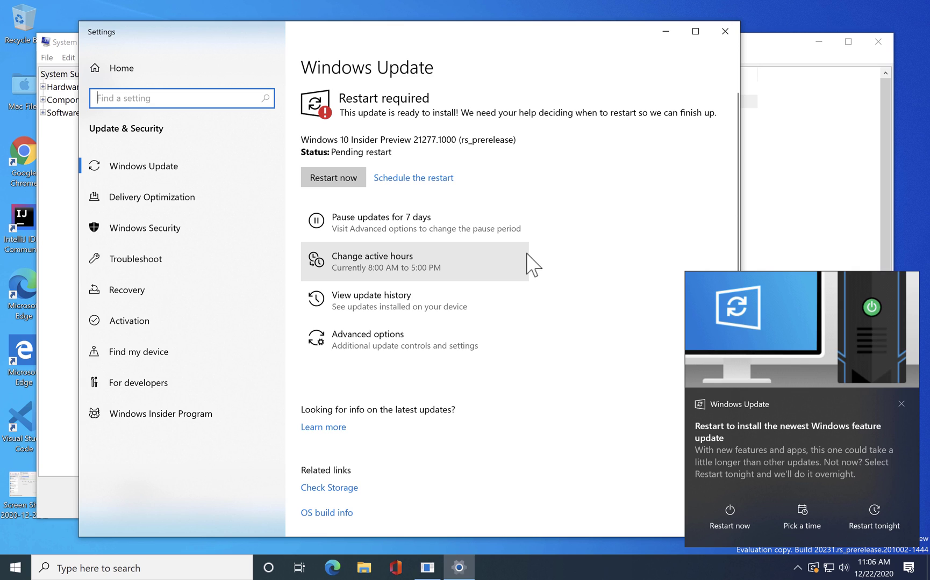
mouse_move(730, 523)
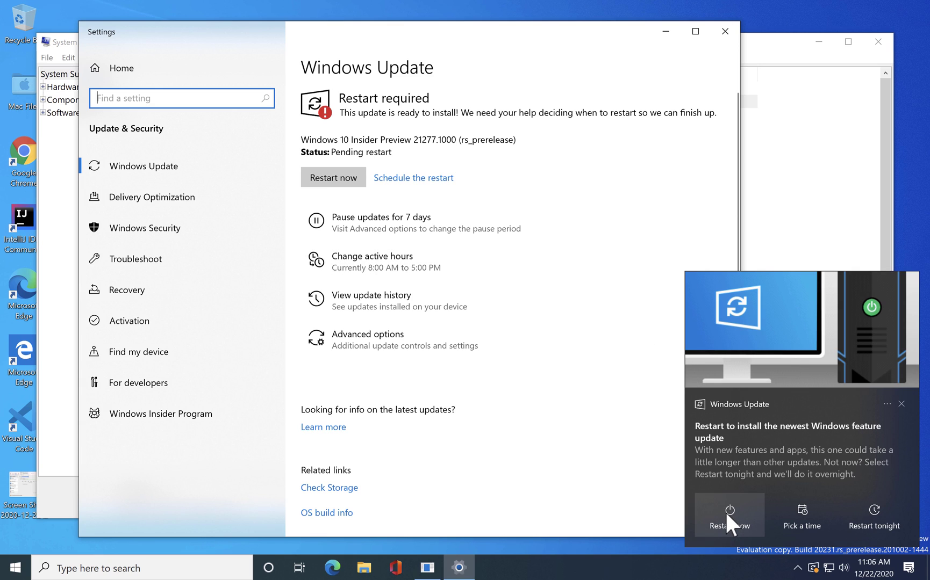
Restart Windows now to apply the Build 21277 update
left_click(729, 515)
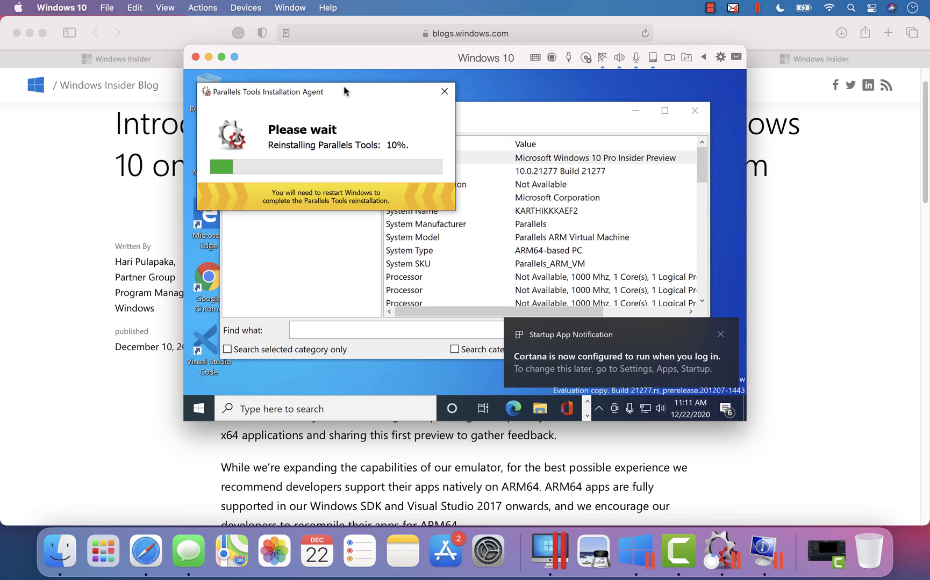
mouse_move(279, 102)
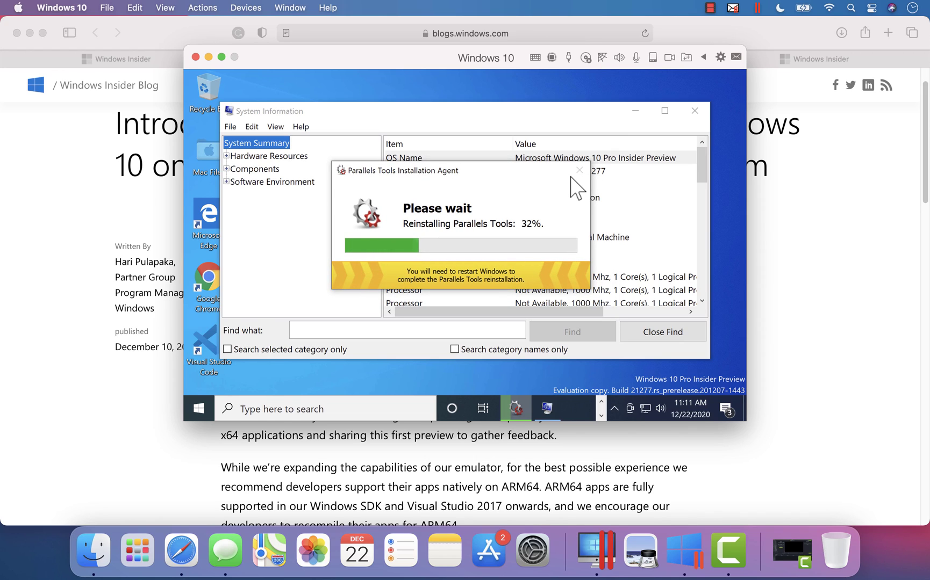
mouse_move(555, 149)
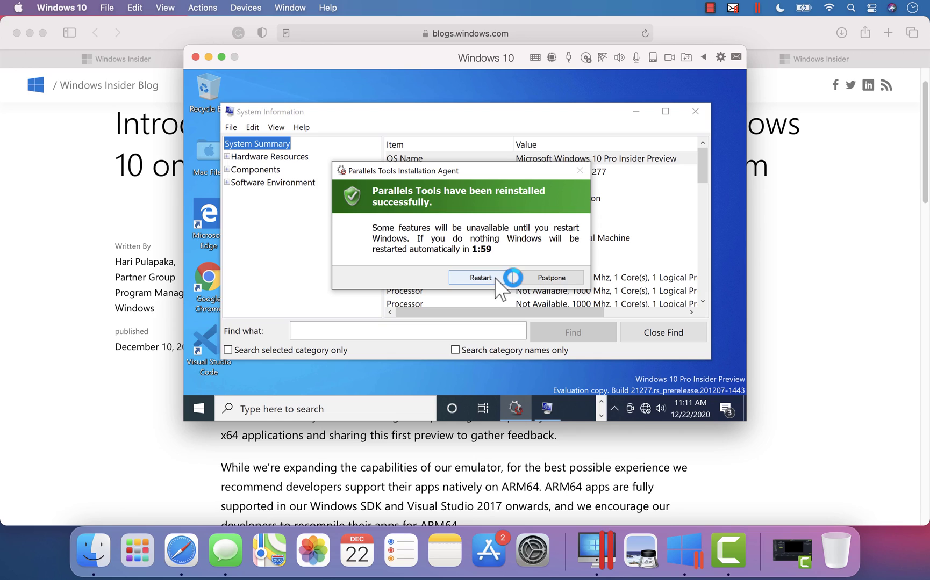
Restart the VM after Parallels Tools finishes reinstalling
left_click(481, 277)
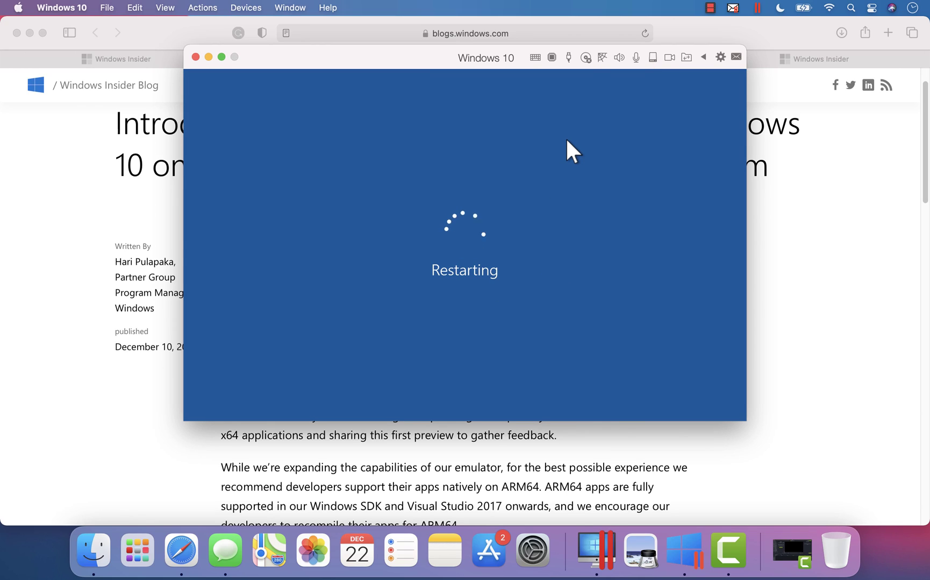
mouse_move(222, 57)
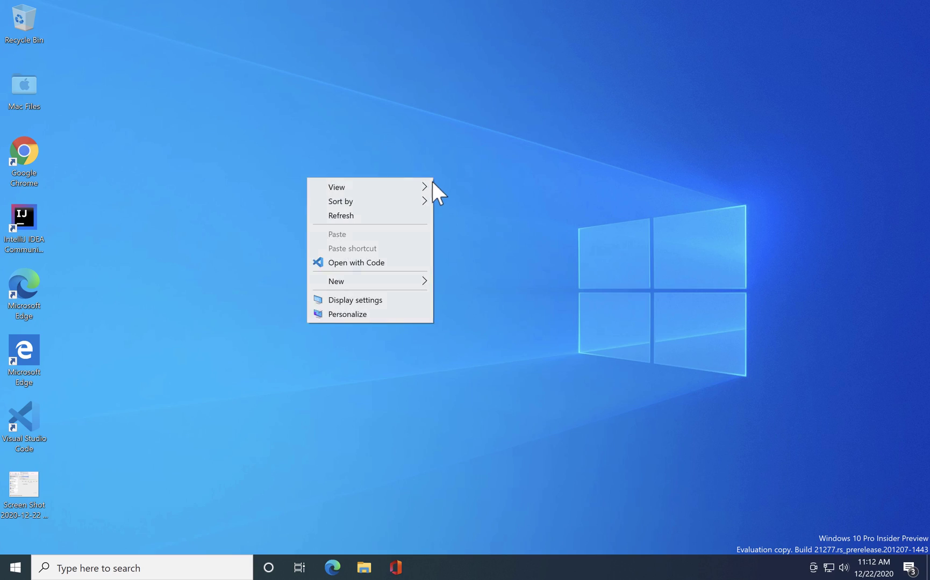
Refresh the Build 21277 desktop and browse File Explorer to the Downloads folder
left_click(622, 421)
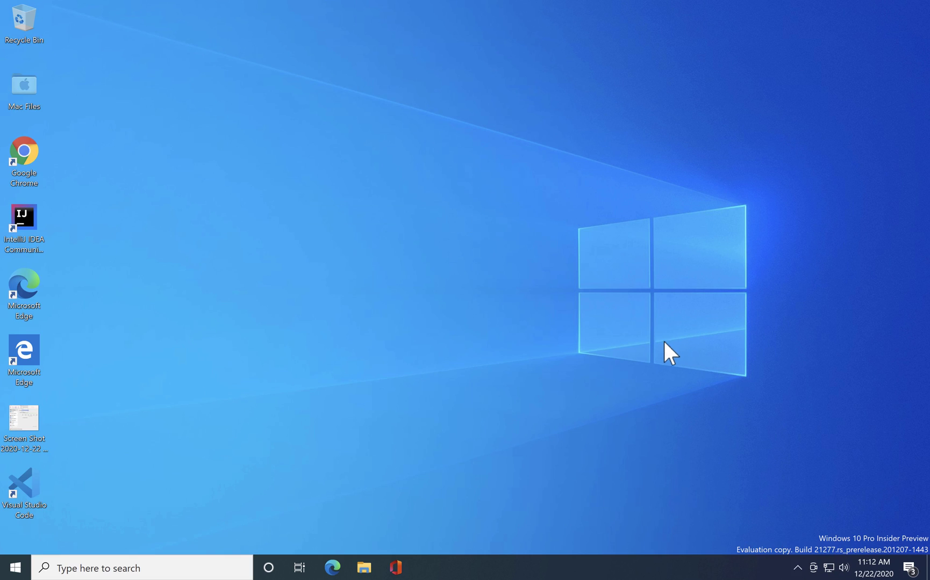
left_click(134, 568)
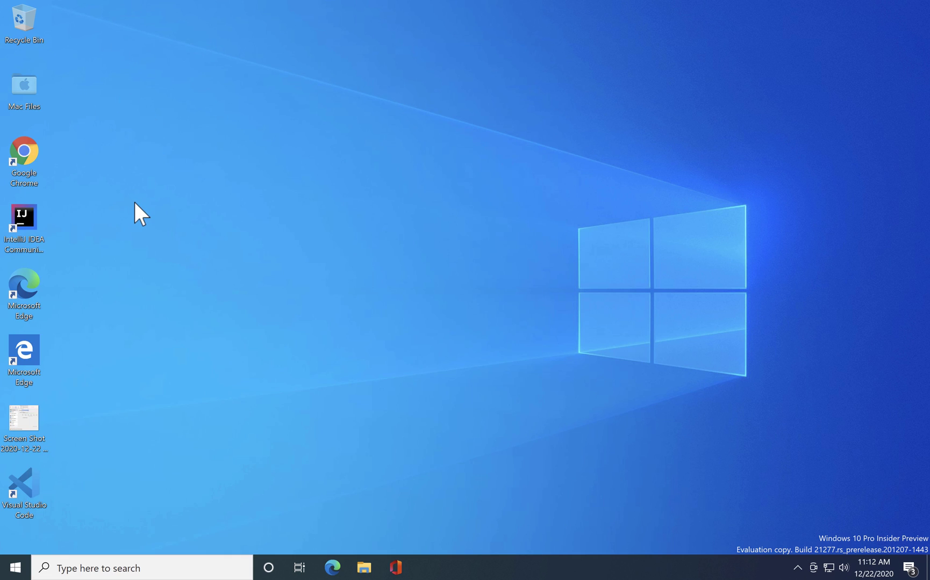
left_click(364, 567)
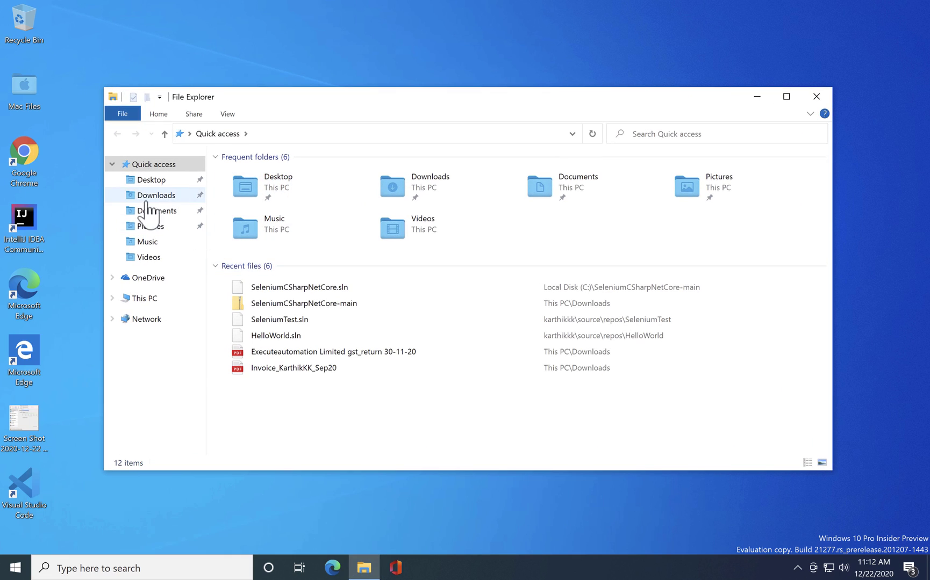
left_click(156, 194)
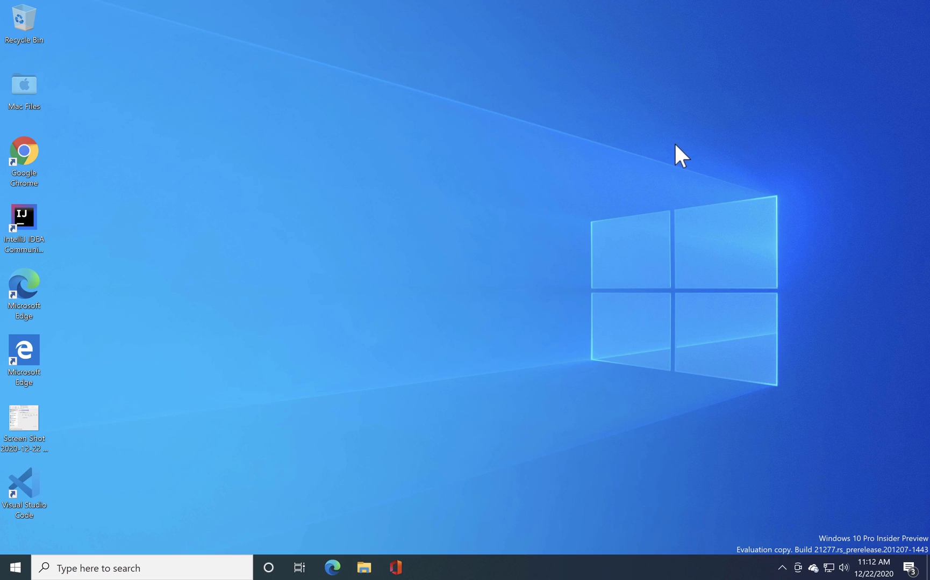
mouse_move(491, 235)
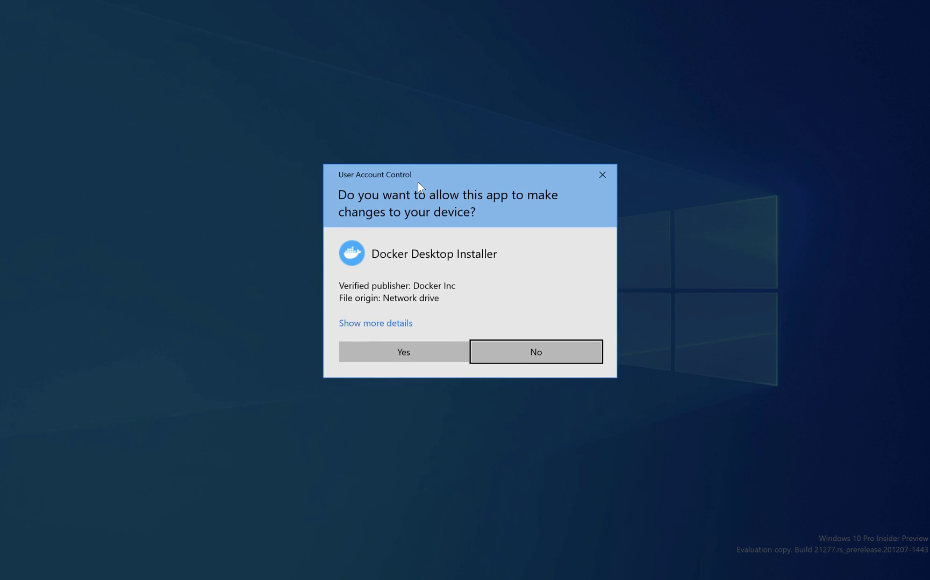
mouse_move(444, 352)
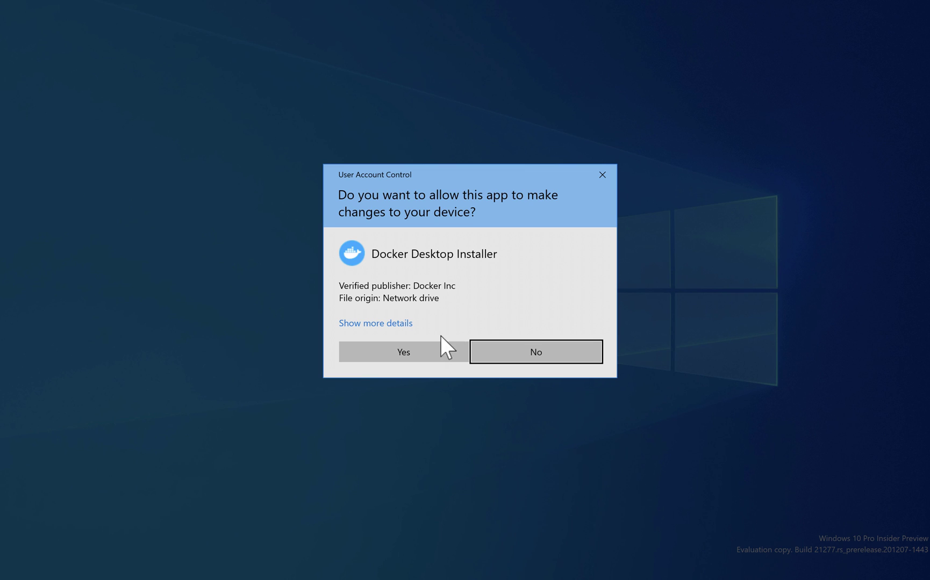
Grant the Docker installer admin rights and accept WSL 2 components plus a desktop shortcut
left_click(403, 352)
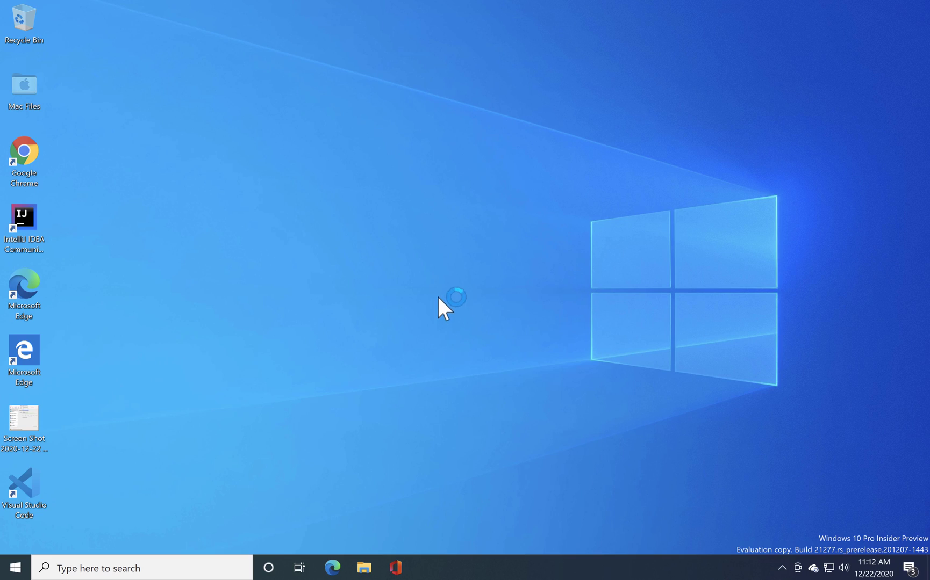
mouse_move(451, 269)
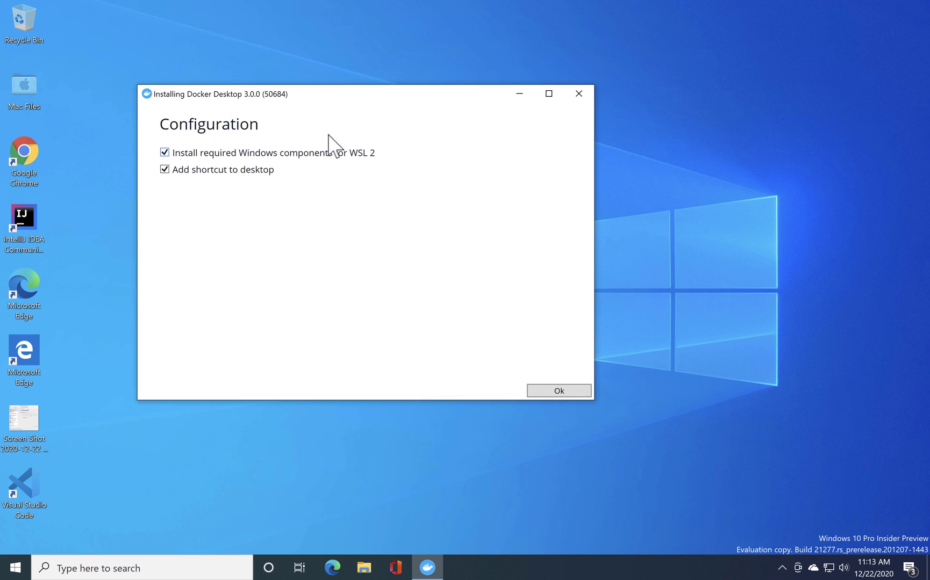
mouse_move(280, 197)
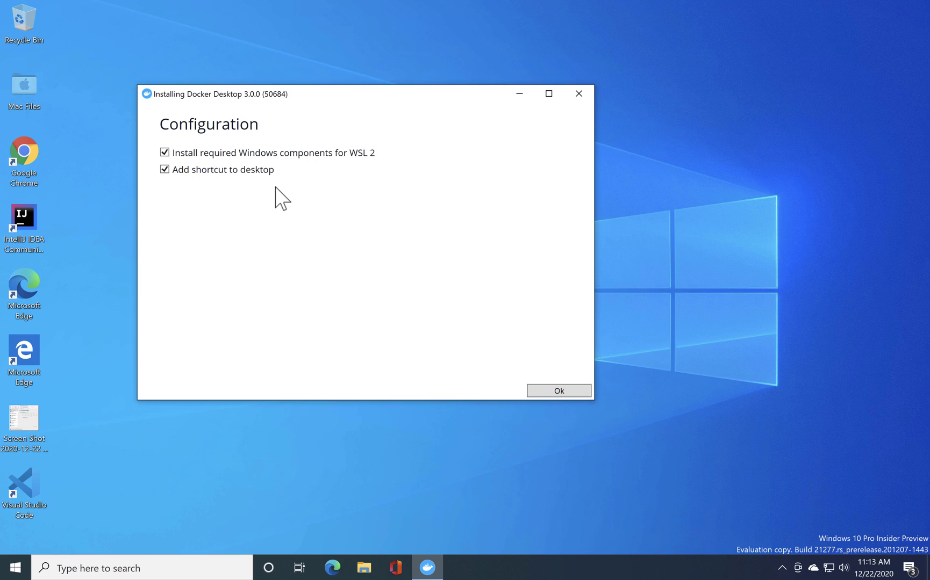
mouse_move(521, 370)
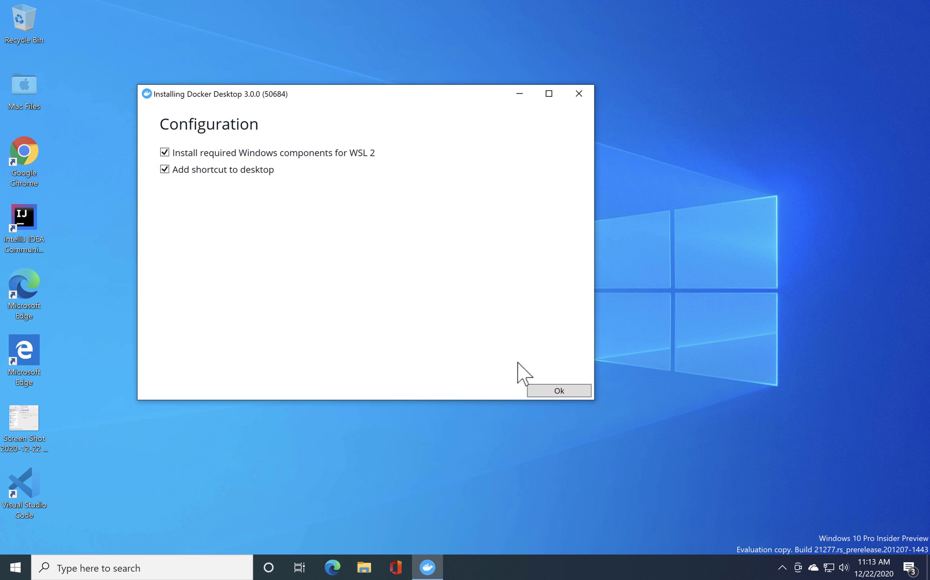
left_click(558, 390)
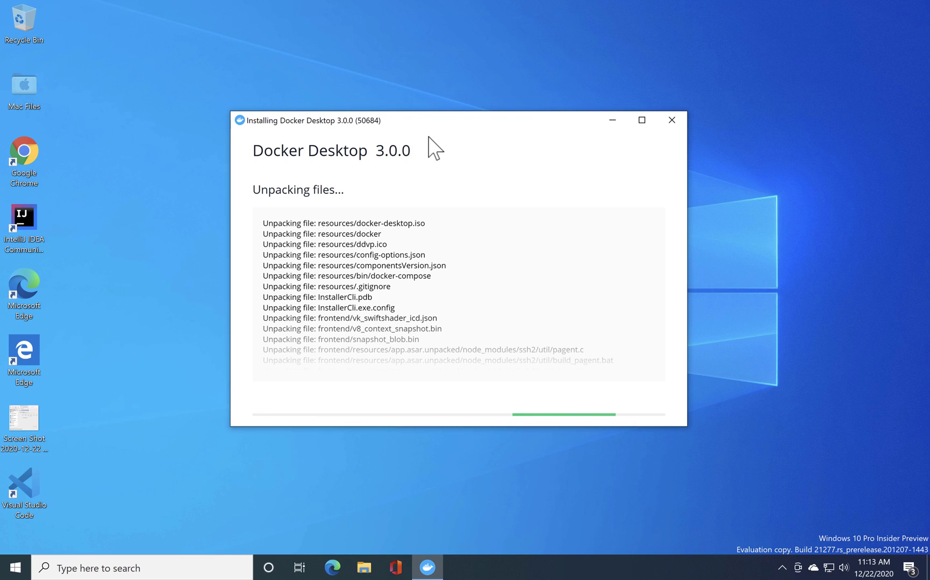
mouse_move(661, 277)
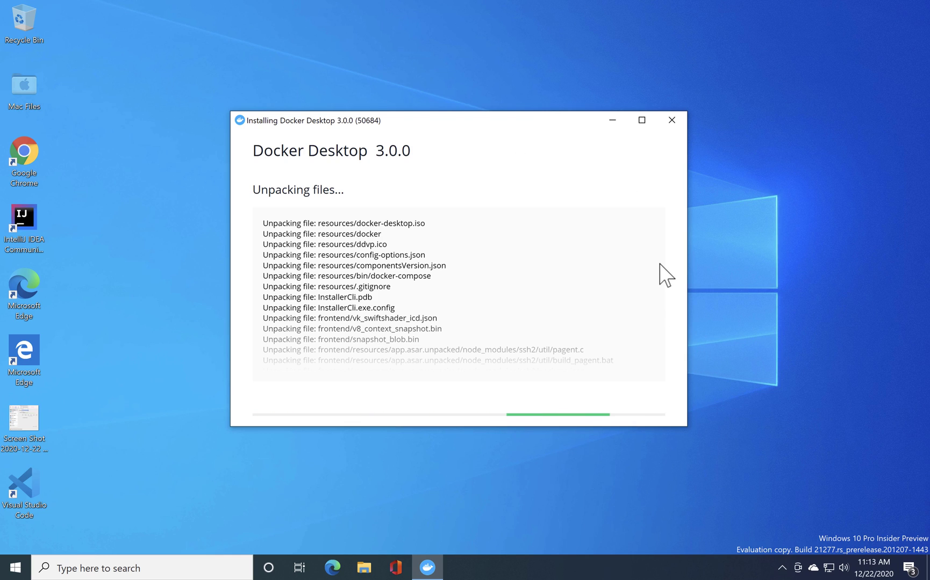
mouse_move(744, 270)
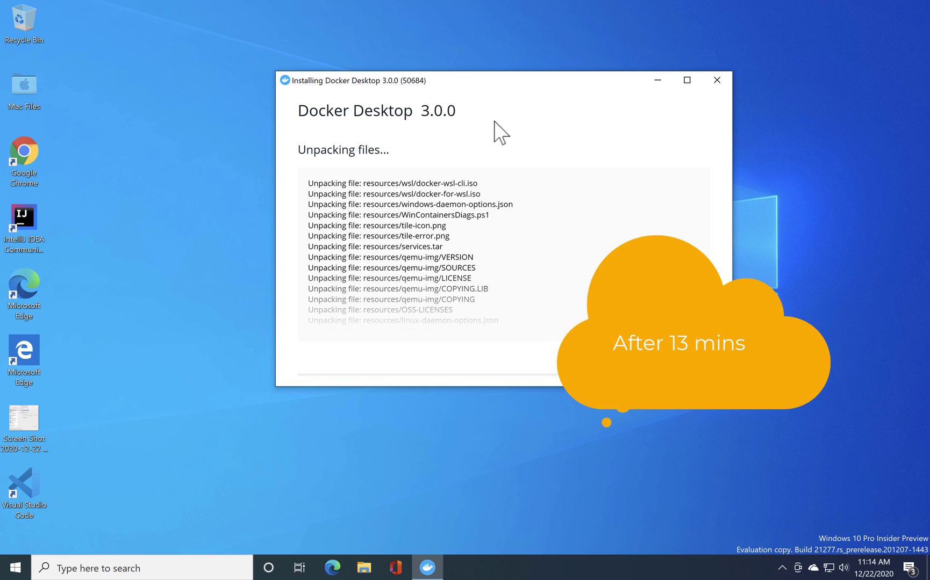
Let Docker Desktop 3.0.0 finish unpacking until the installer reports installation succeeded
left_click(460, 567)
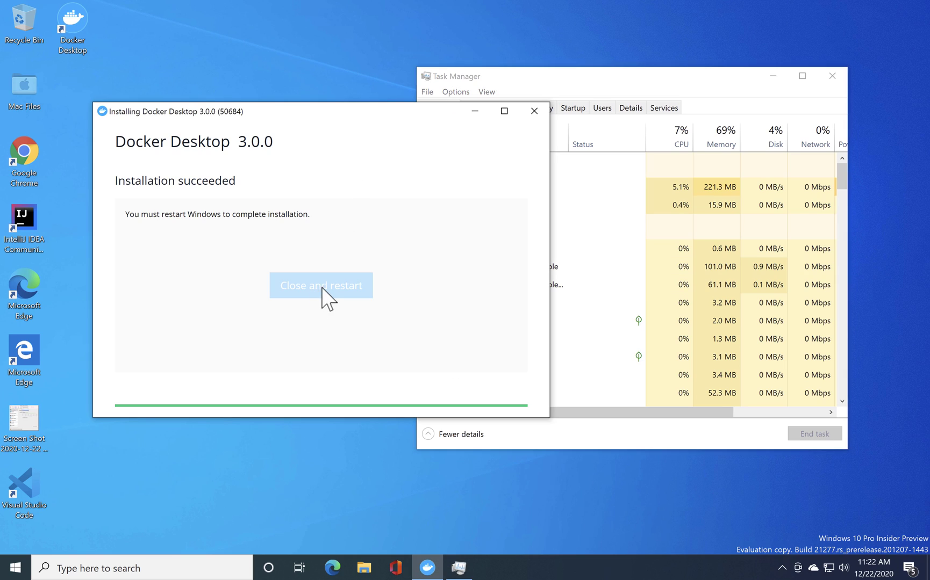
Restart Windows from the installer and read through the x64 emulation article on blogs.windows.com
left_click(320, 285)
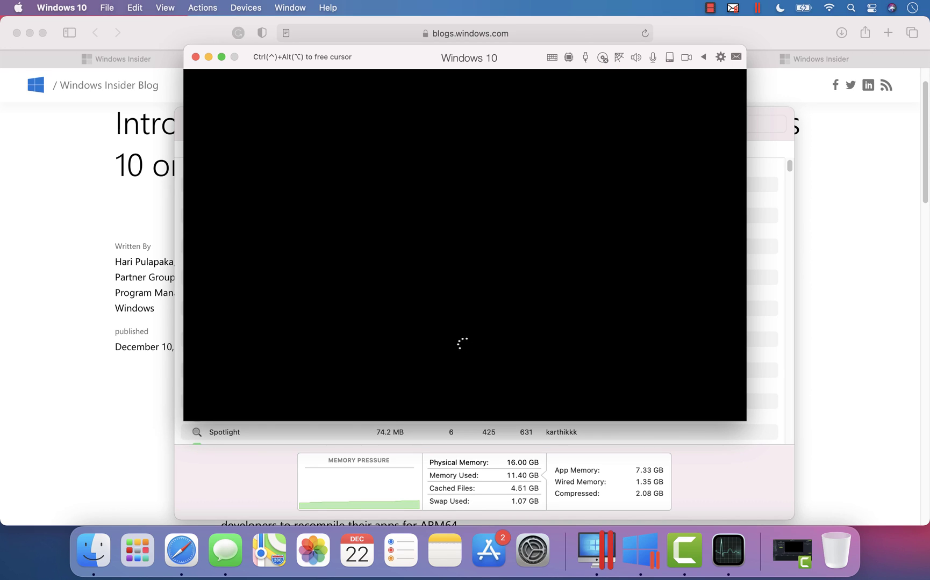
mouse_move(175, 264)
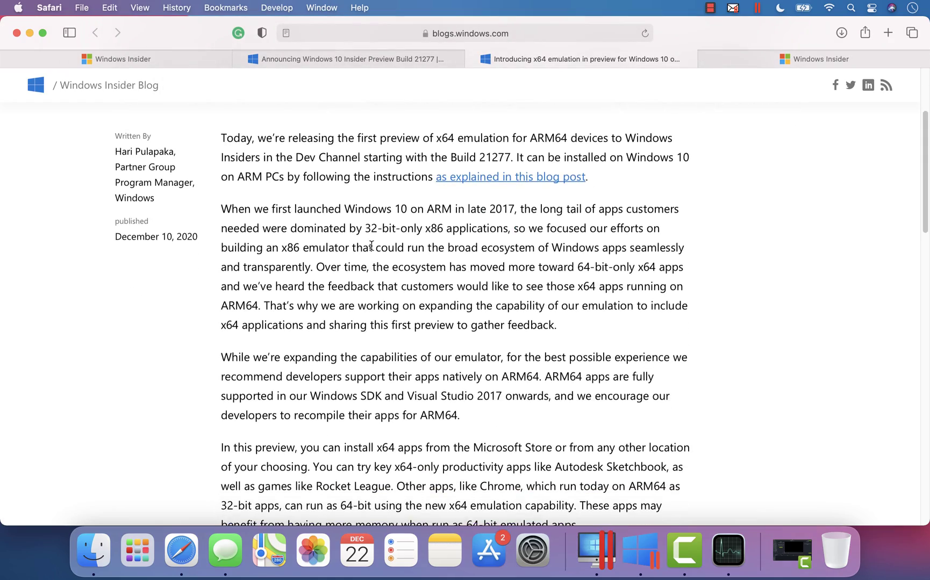
scroll("down", 3)
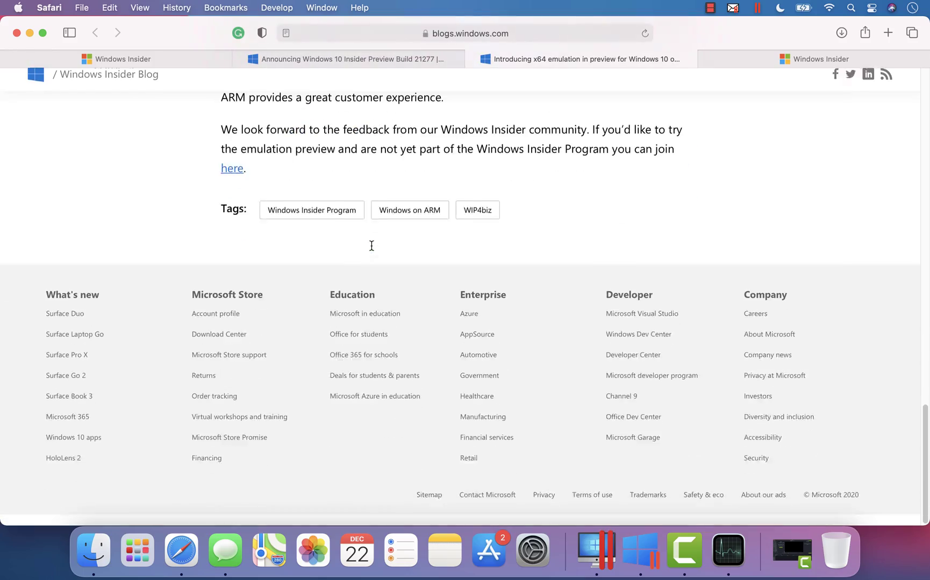
scroll("up", 3)
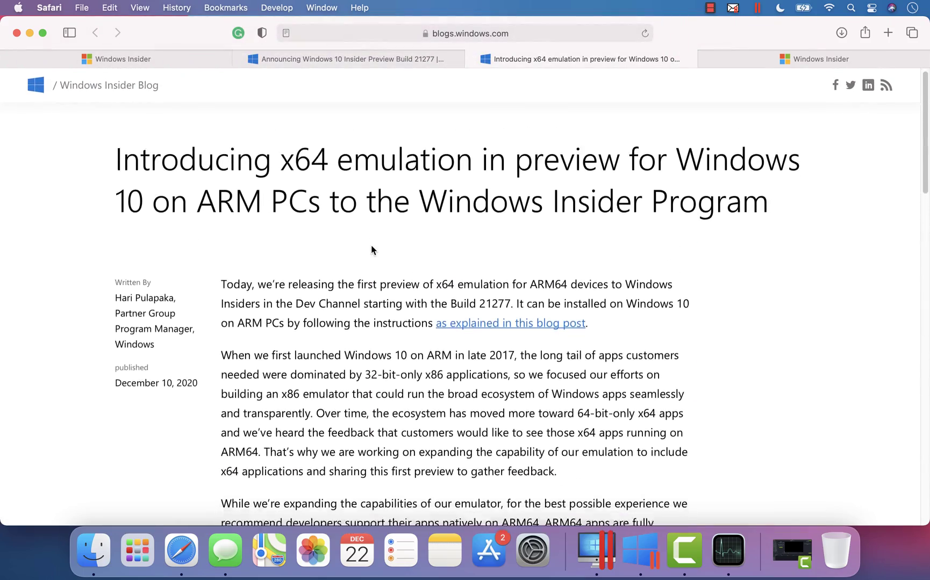
scroll("down", 3)
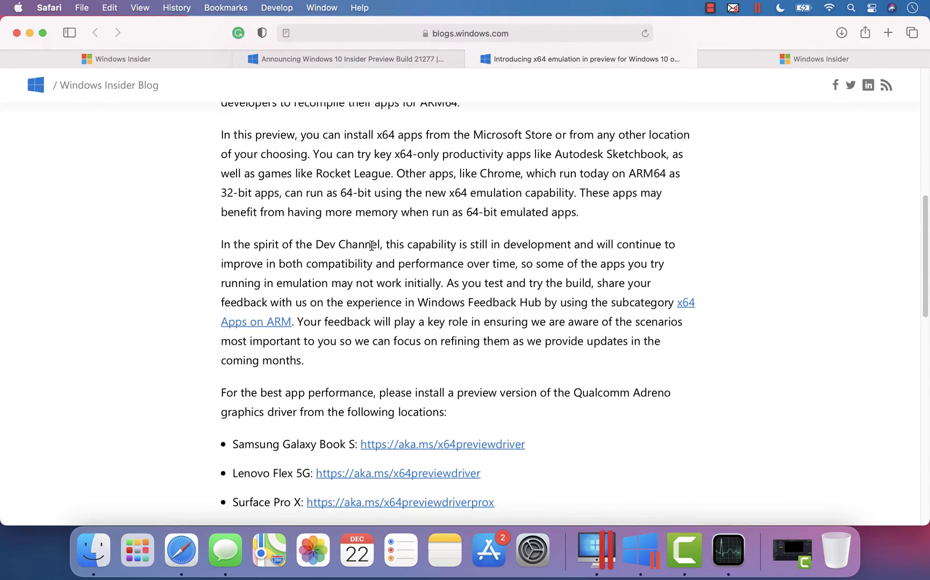
mouse_move(667, 554)
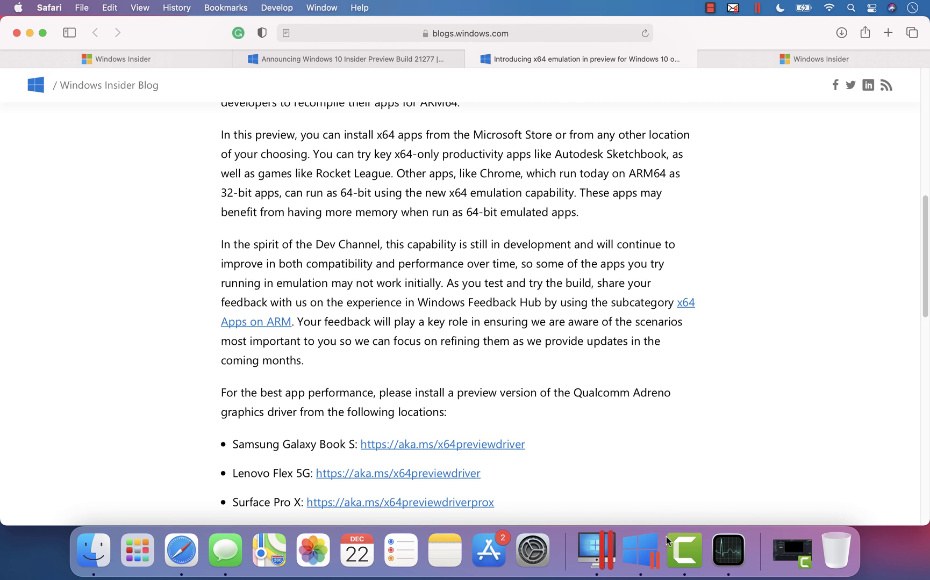
Return to the Windows VM and select the camtasia installer in the Downloads folder
left_click(636, 553)
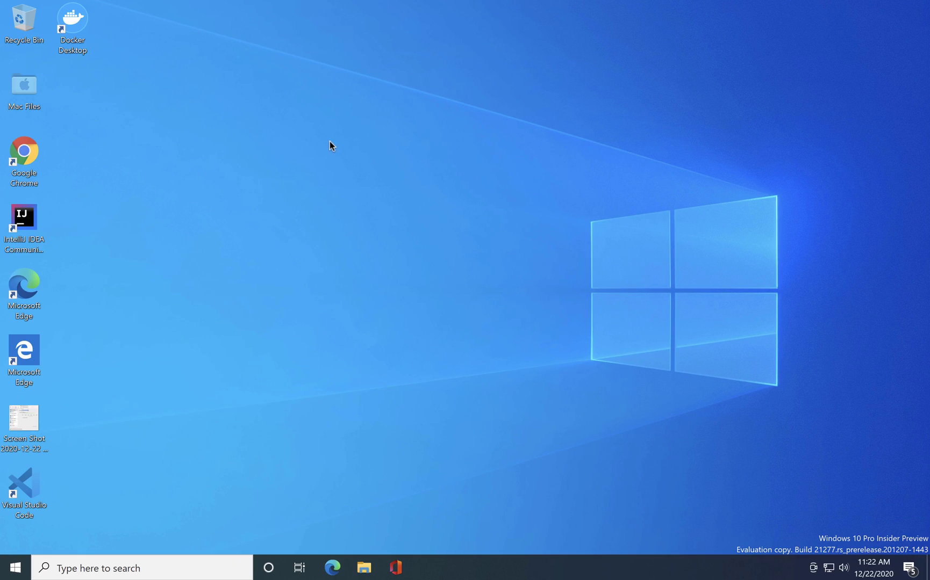
mouse_move(188, 209)
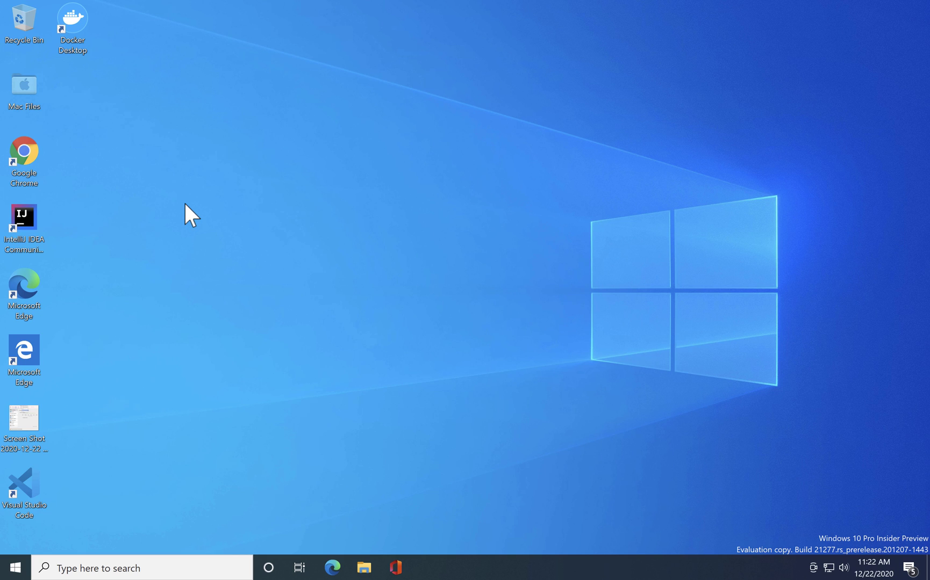
left_click(363, 567)
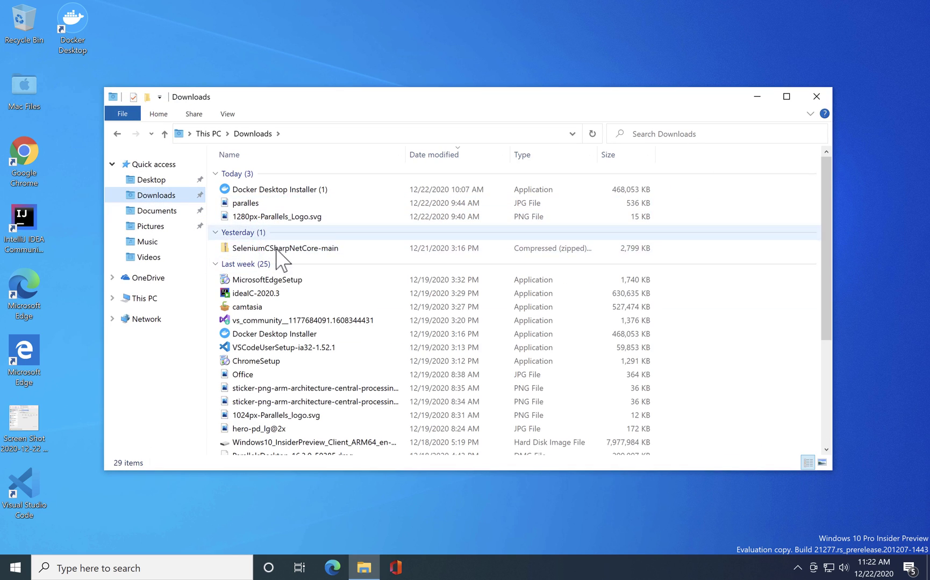
mouse_move(254, 365)
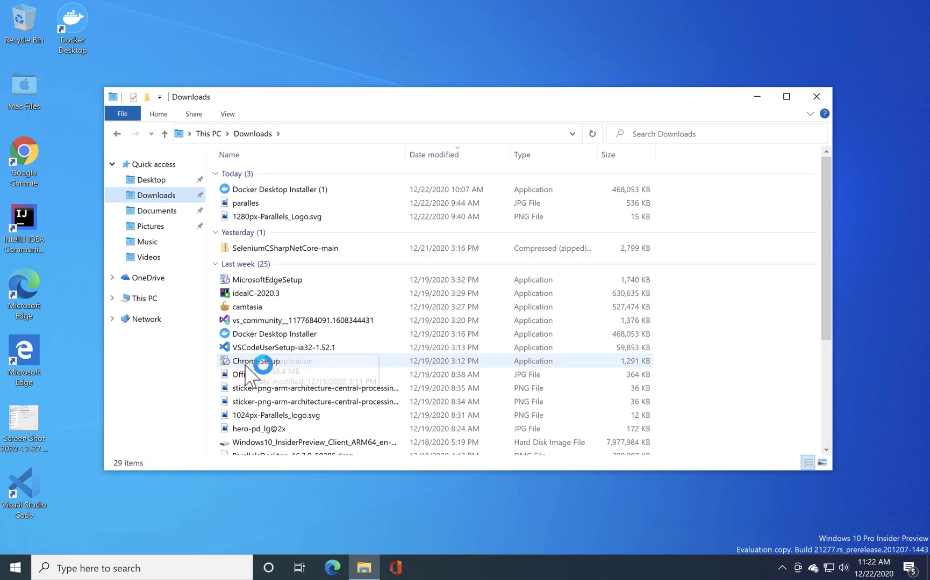
mouse_move(275, 279)
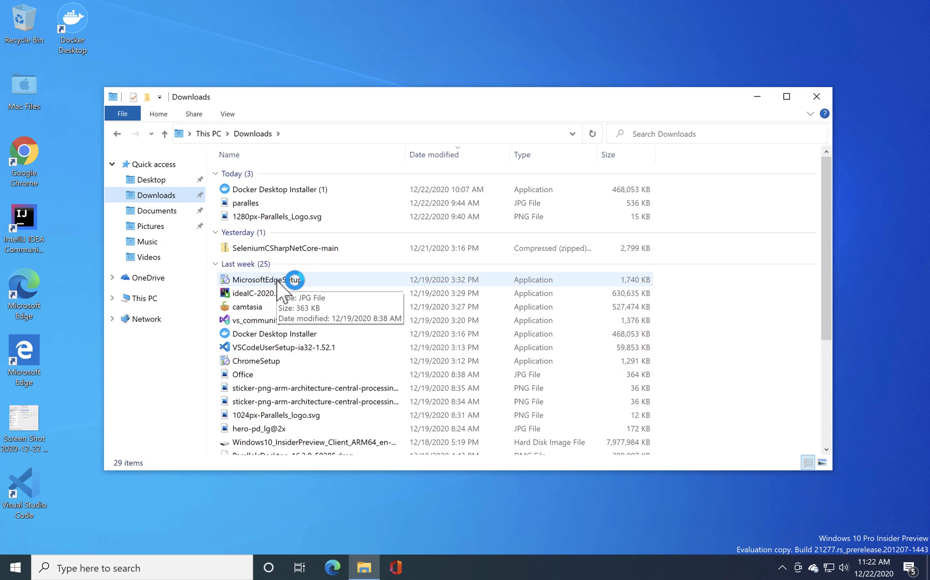
left_click(247, 306)
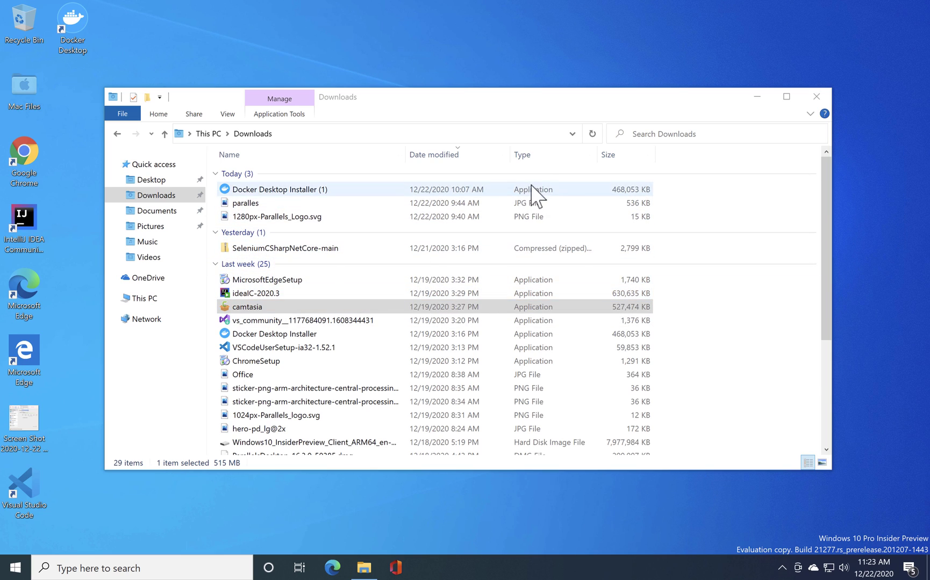
mouse_move(789, 107)
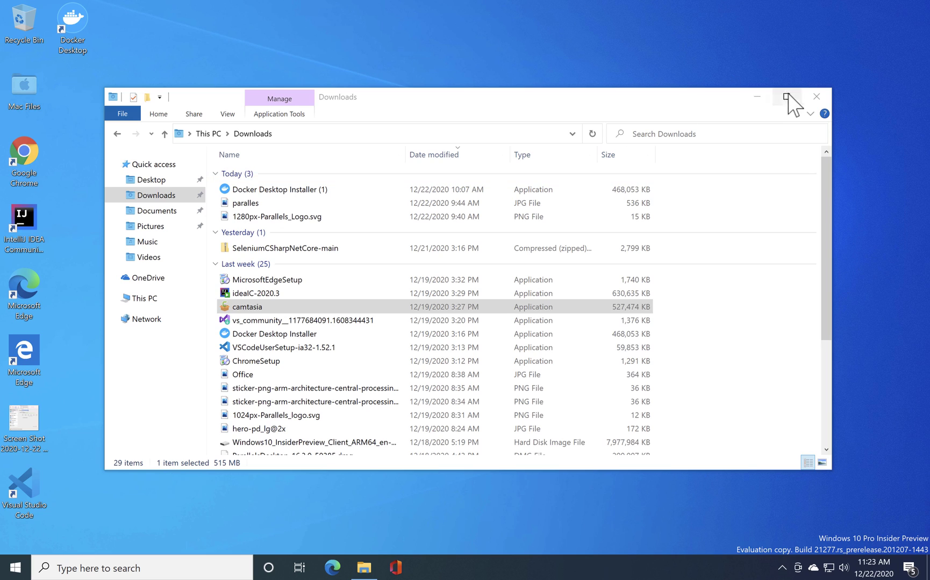
Run the camtasia installer in English, accept the license terms, grant UAC permission and dismiss the blocking-applications prompt
double_click(247, 306)
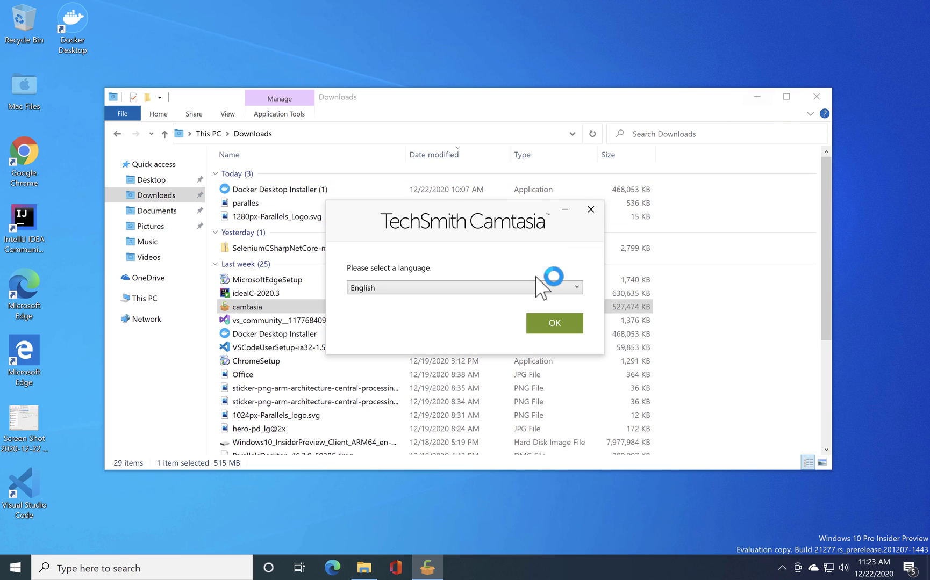
left_click(555, 322)
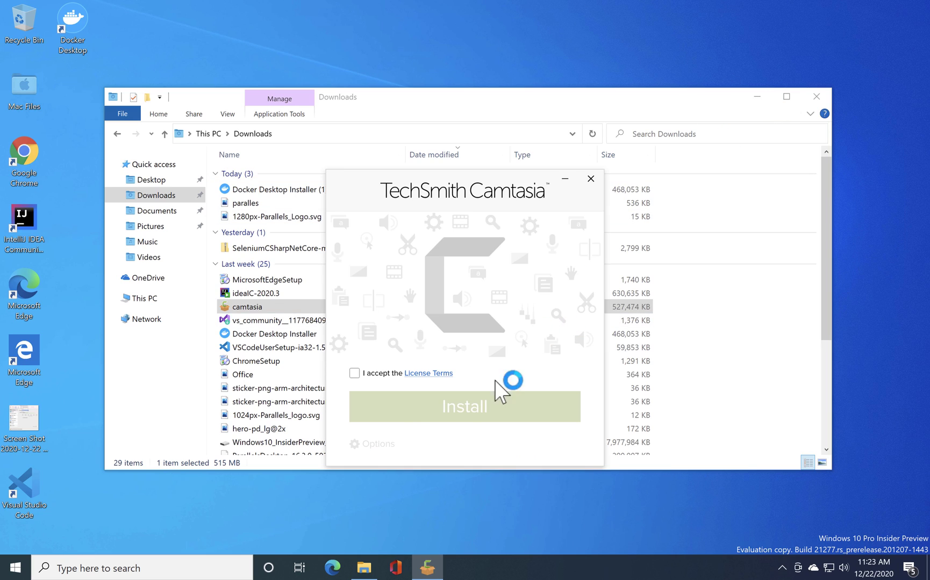
left_click(354, 373)
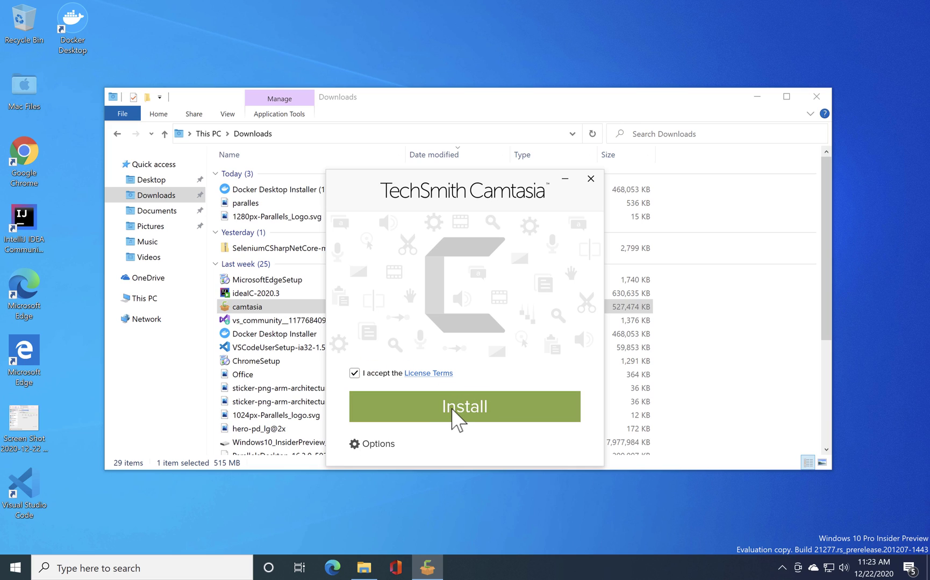
left_click(465, 407)
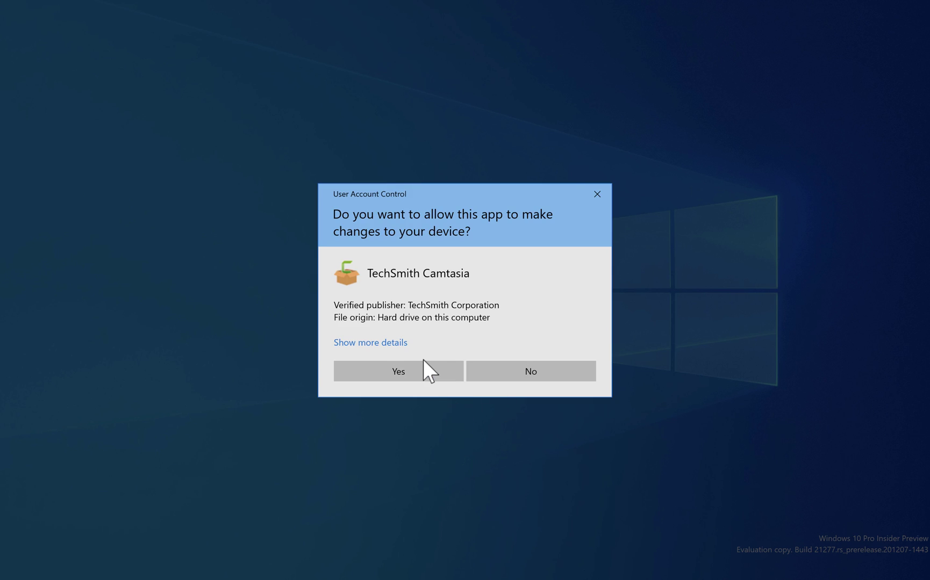
left_click(398, 371)
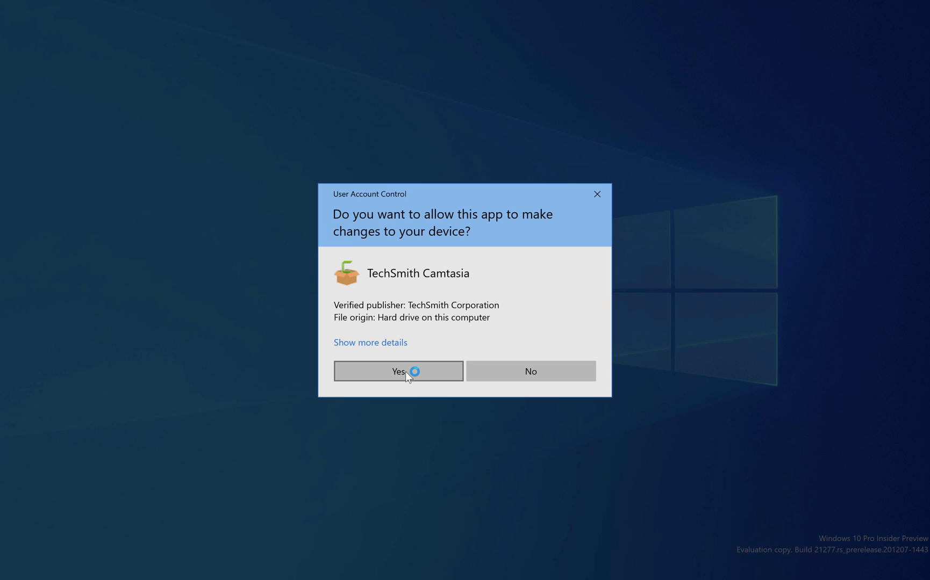
left_click(398, 371)
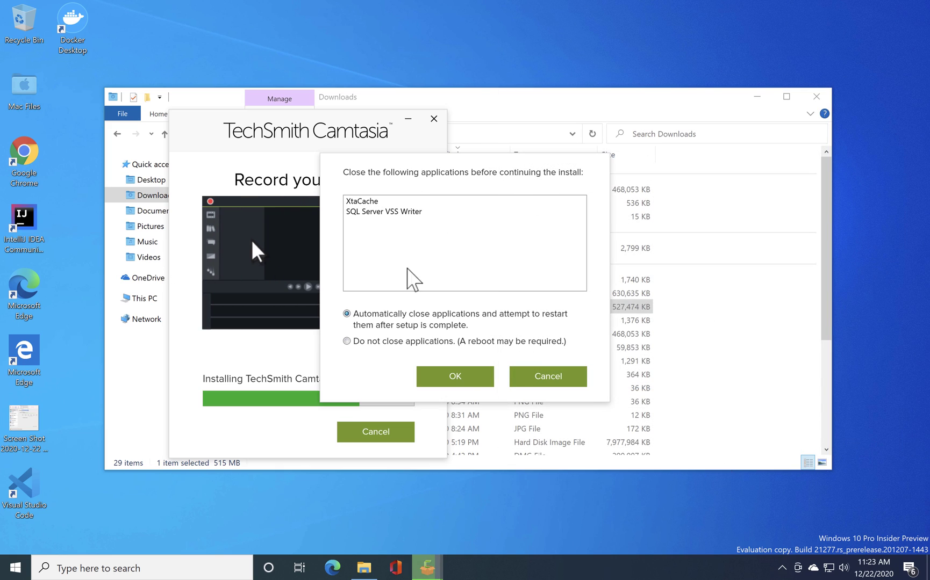
mouse_move(394, 337)
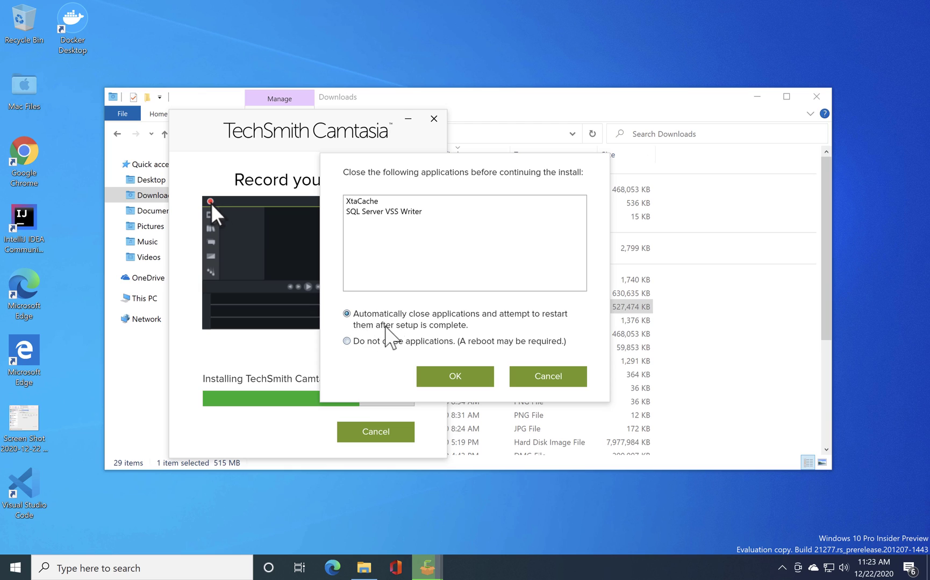
left_click(455, 377)
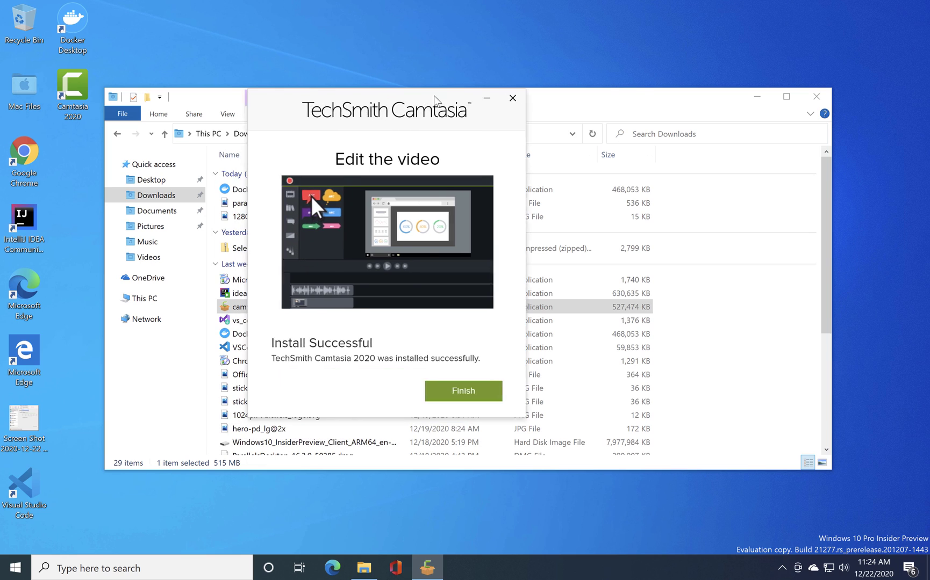
Finish the installer, launch Camtasia 2020 and let it try registering the missing qasf.dll
left_click(463, 391)
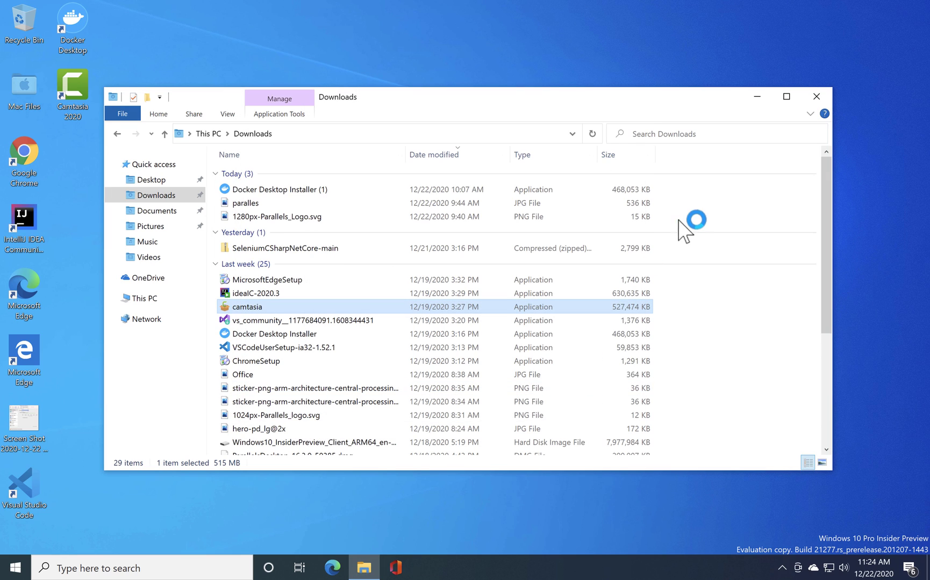
mouse_move(757, 97)
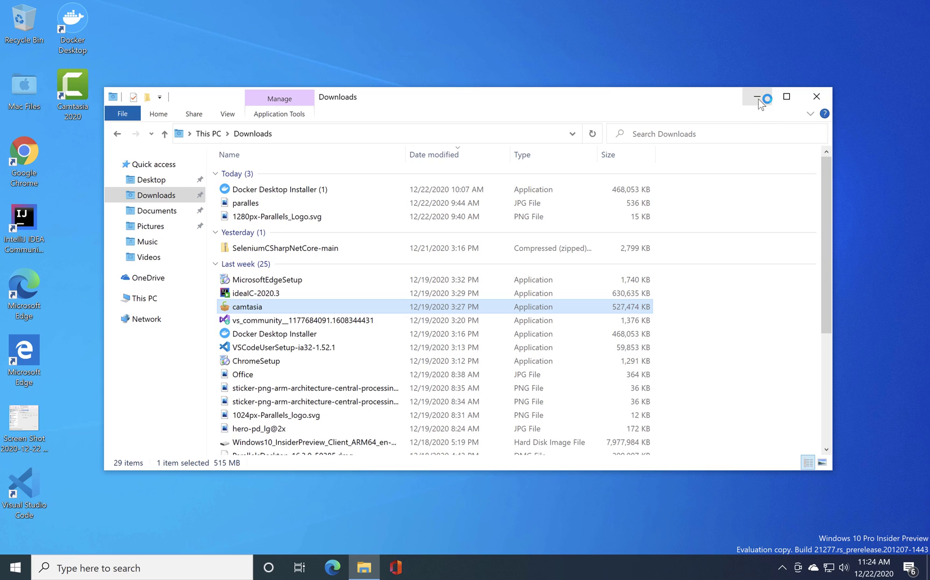
double_click(248, 306)
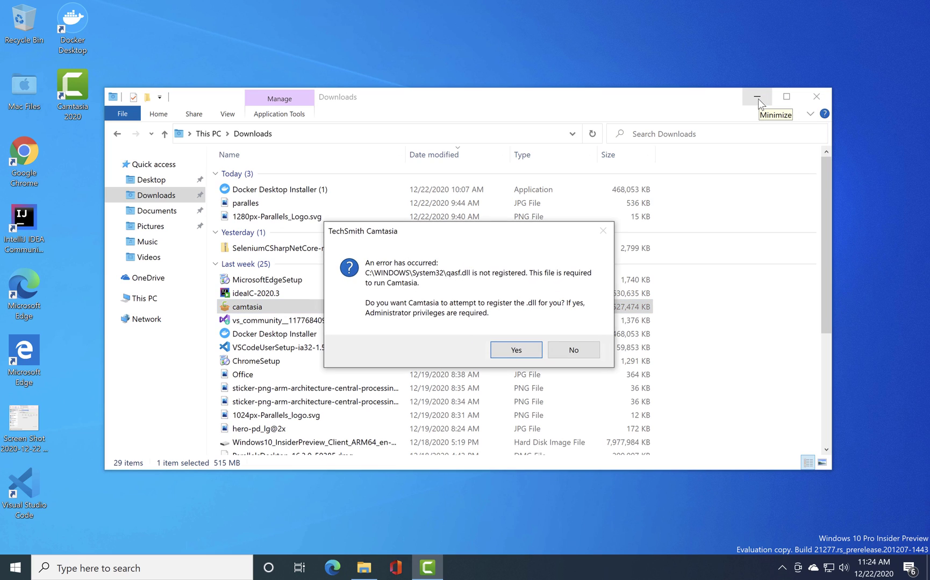
mouse_move(527, 285)
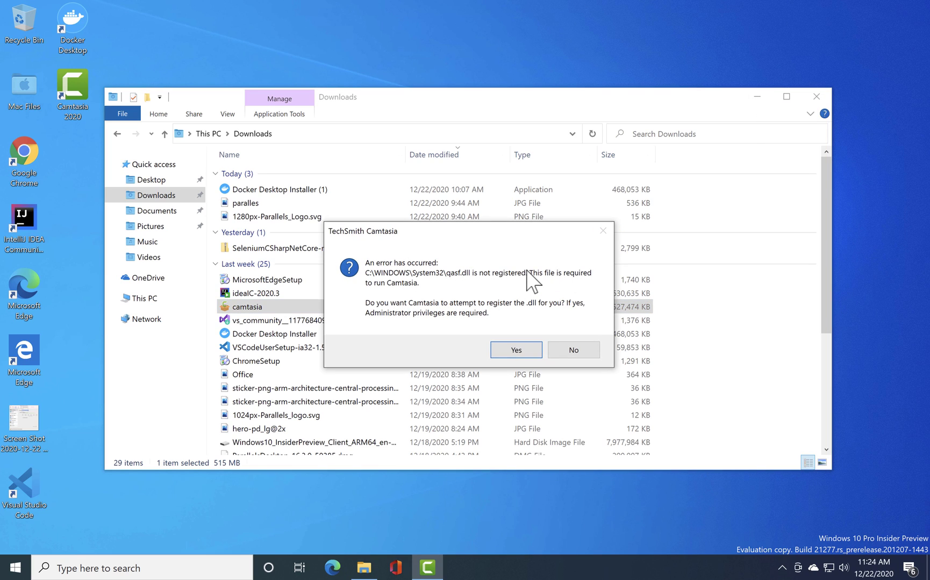
mouse_move(385, 332)
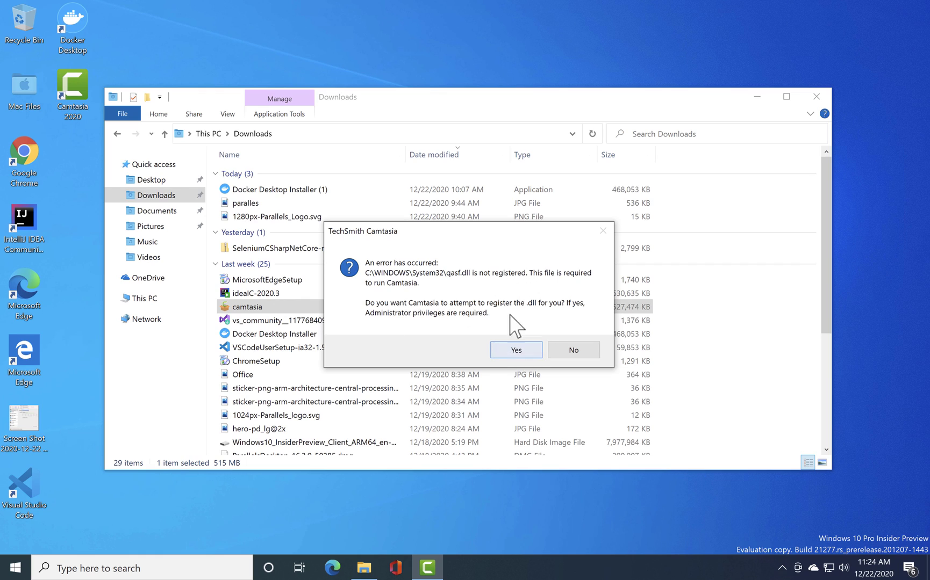
mouse_move(531, 354)
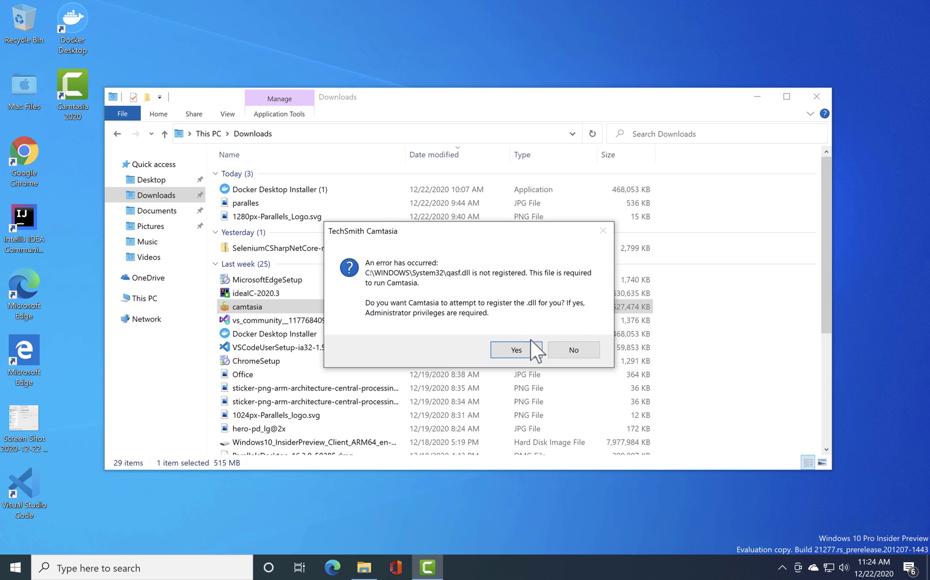
left_click(516, 350)
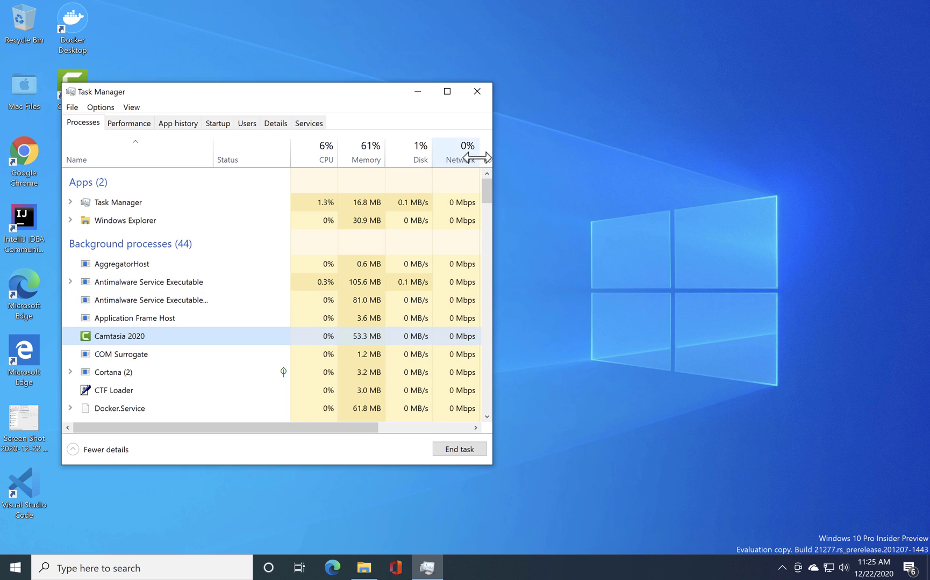
Close Task Manager, relaunch Camtasia 2020 from its desktop shortcut, then search the Start menu for 'docker'
left_click(477, 91)
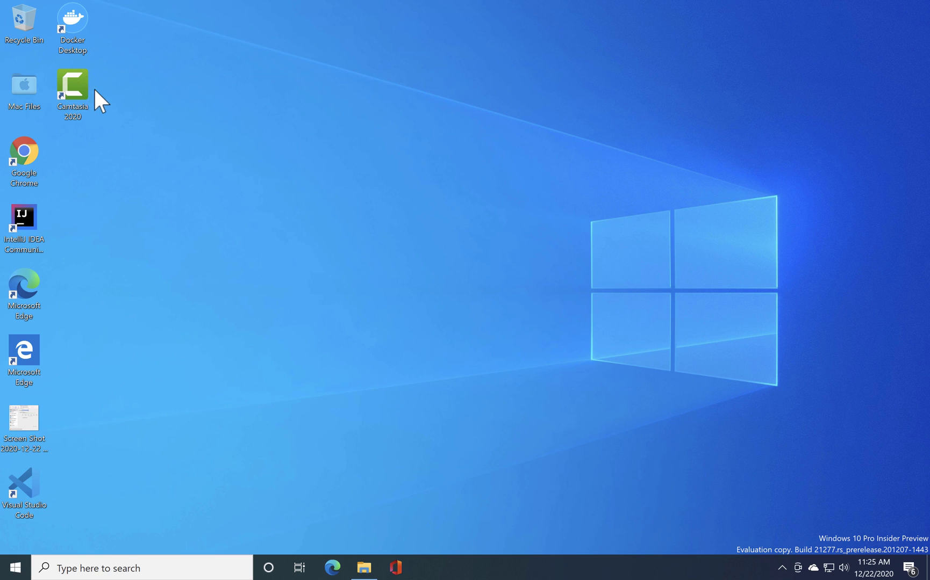
double_click(73, 84)
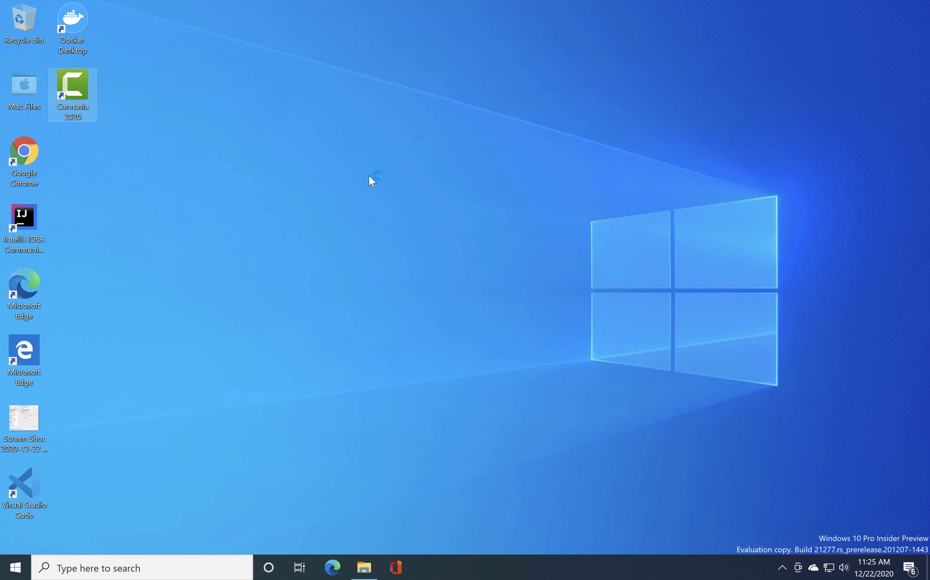
double_click(72, 86)
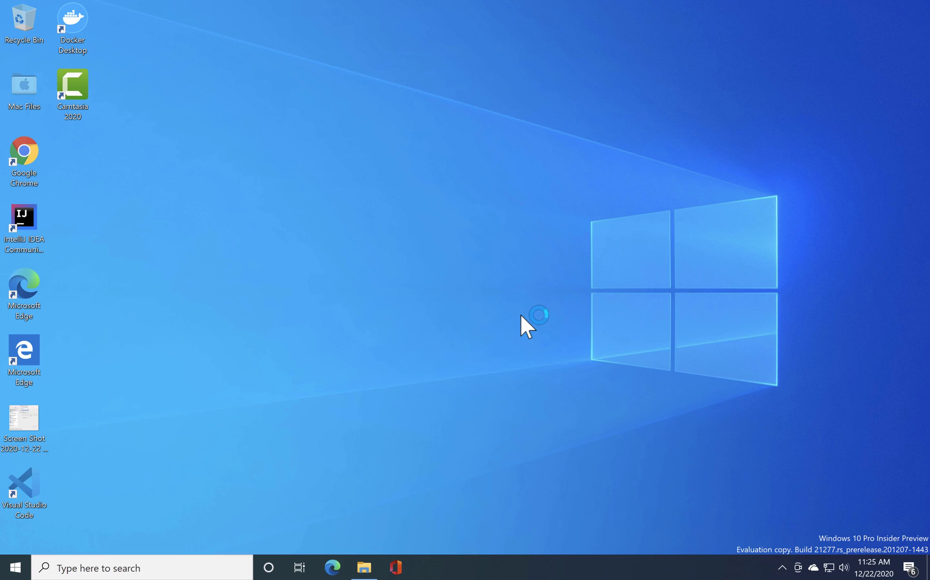
left_click(18, 567)
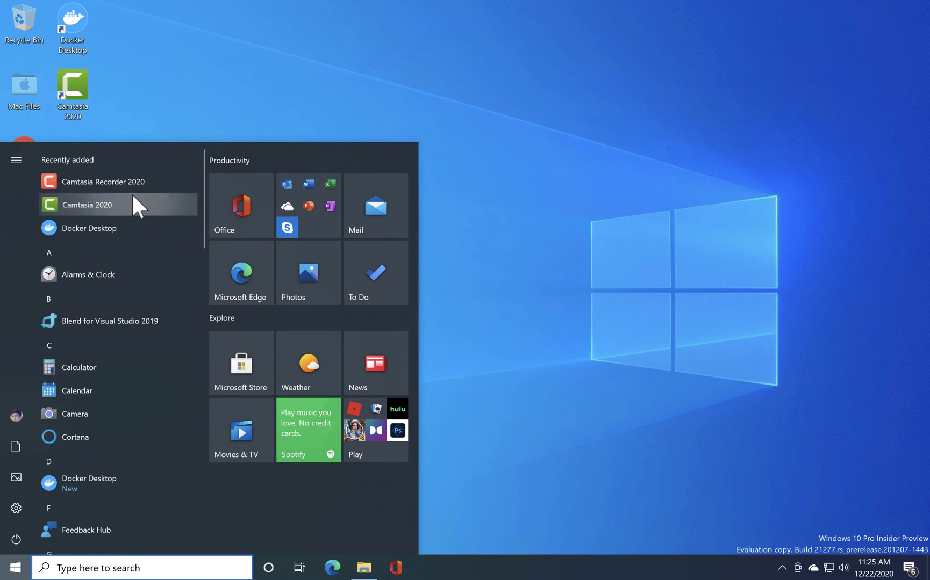
mouse_move(553, 412)
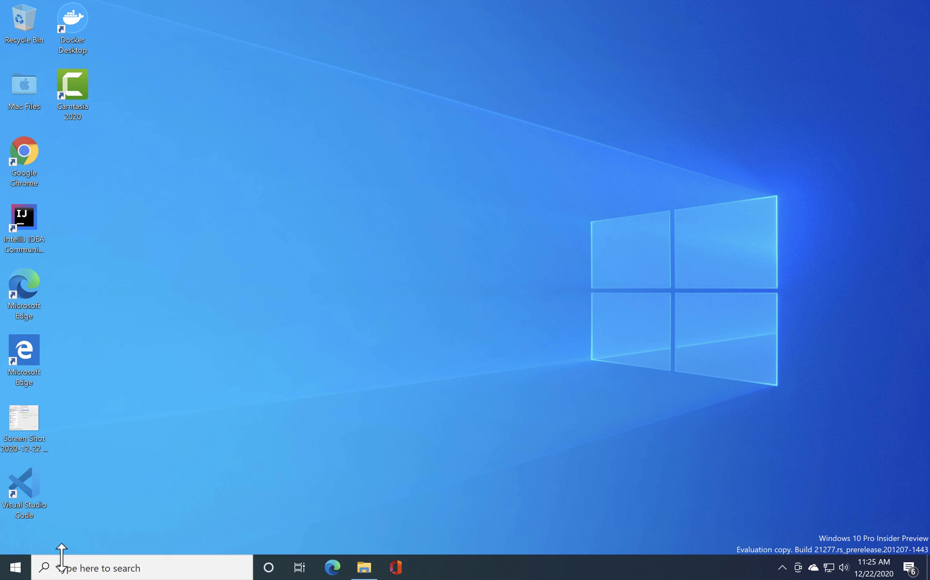
type("docker")
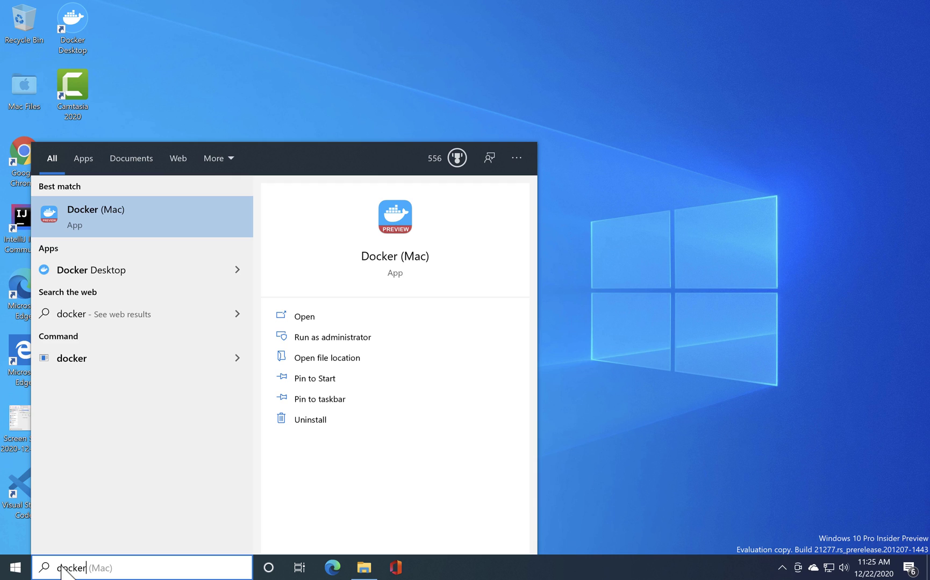